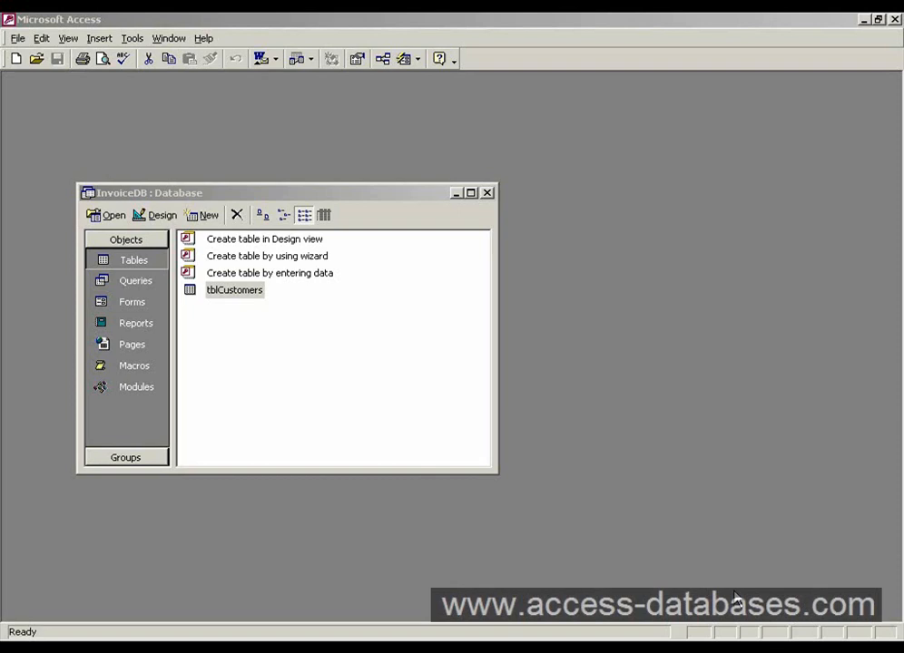
mouse_move(142, 263)
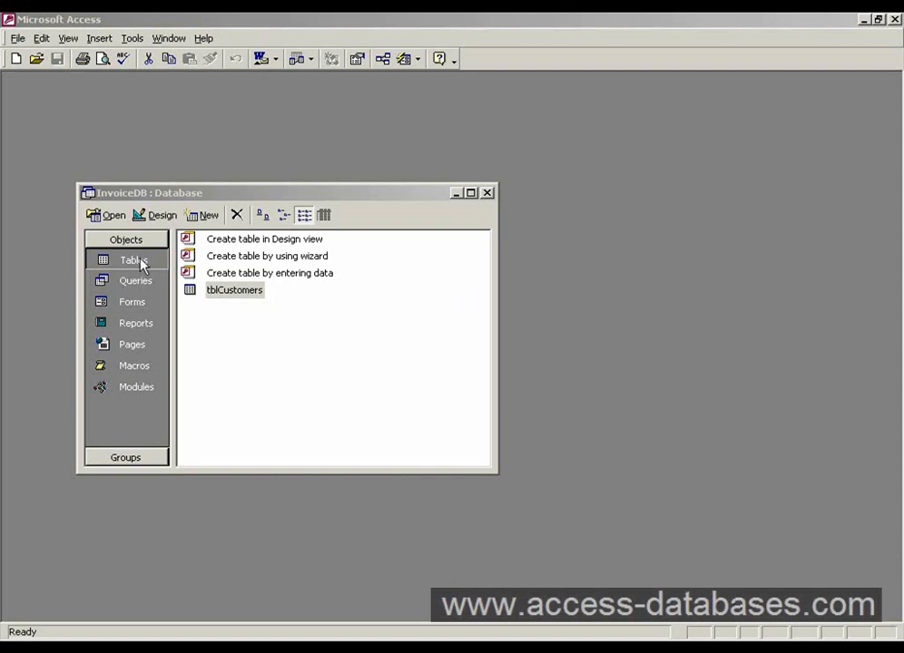
- Review tblCustomers' design, checking the Sex field's type and size and the Notes Memo field, then close it
left_click(234, 291)
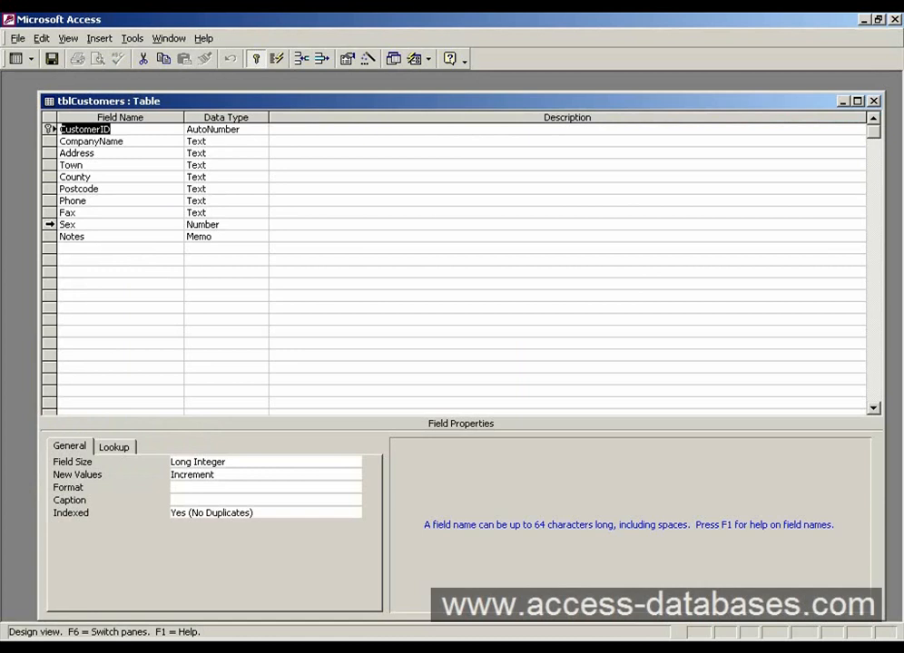
left_click(69, 225)
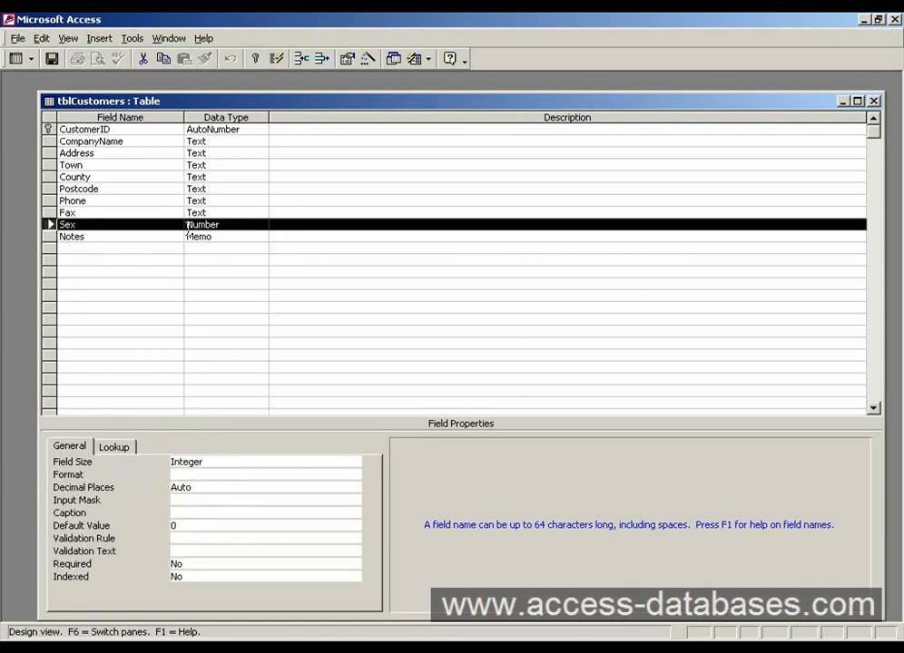
left_click(226, 225)
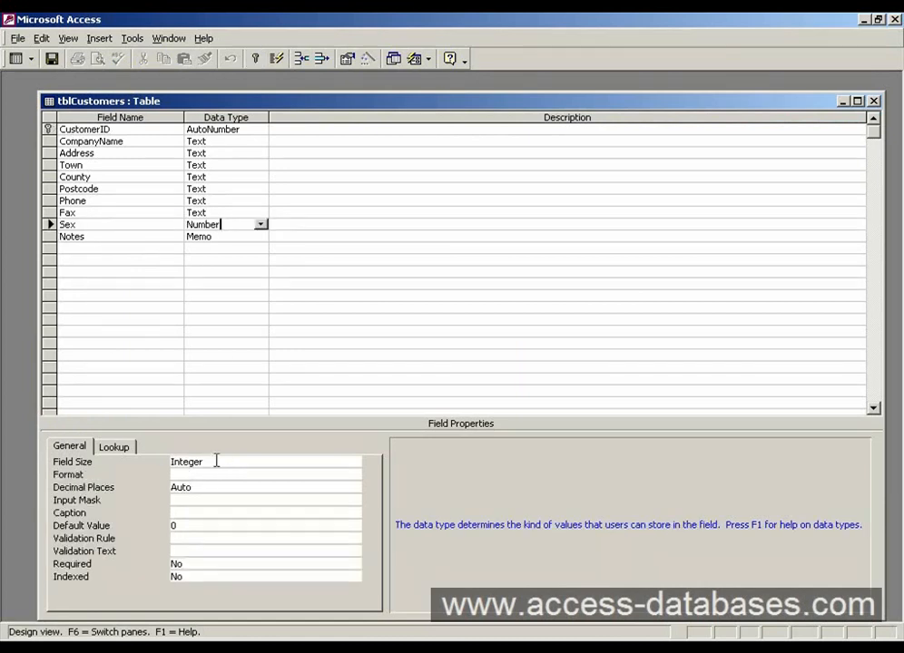
left_click(73, 236)
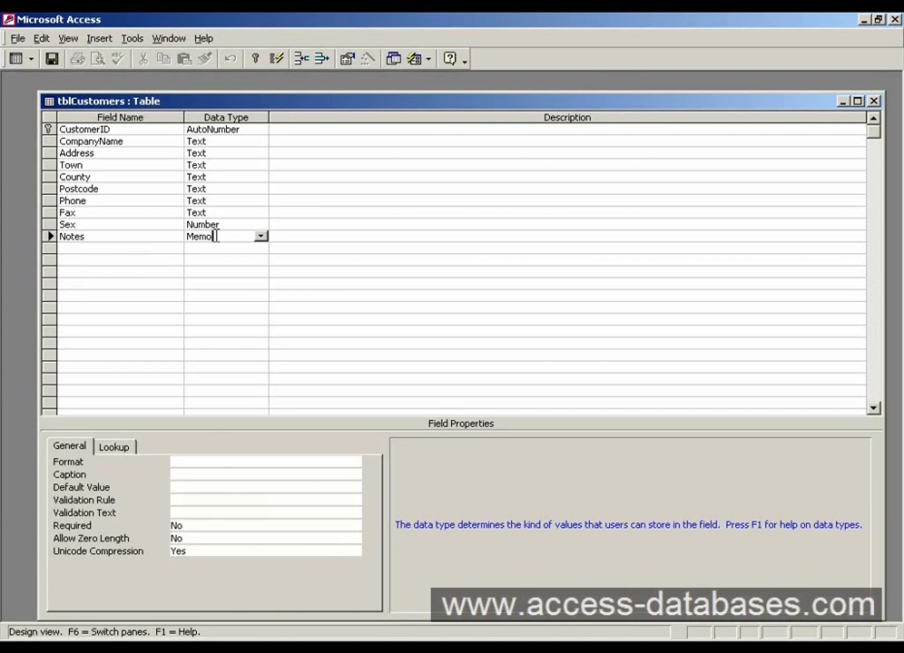
left_click(225, 200)
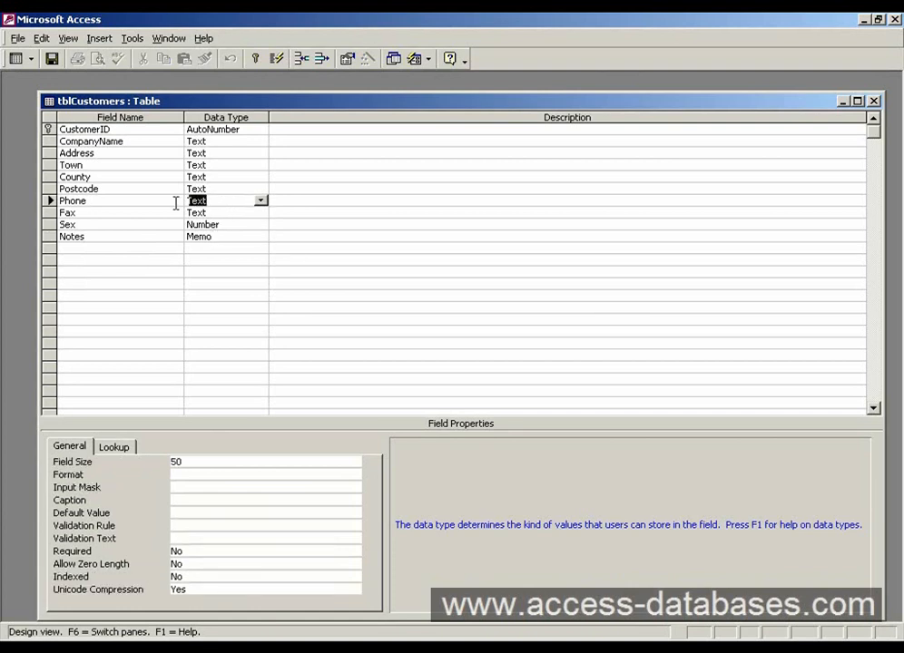
left_click(479, 212)
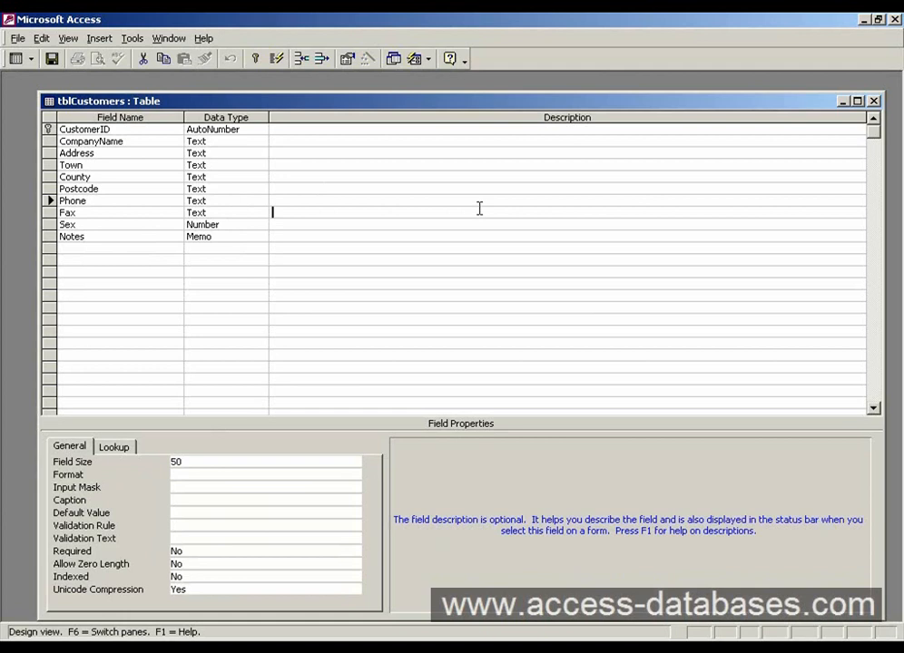
left_click(49, 225)
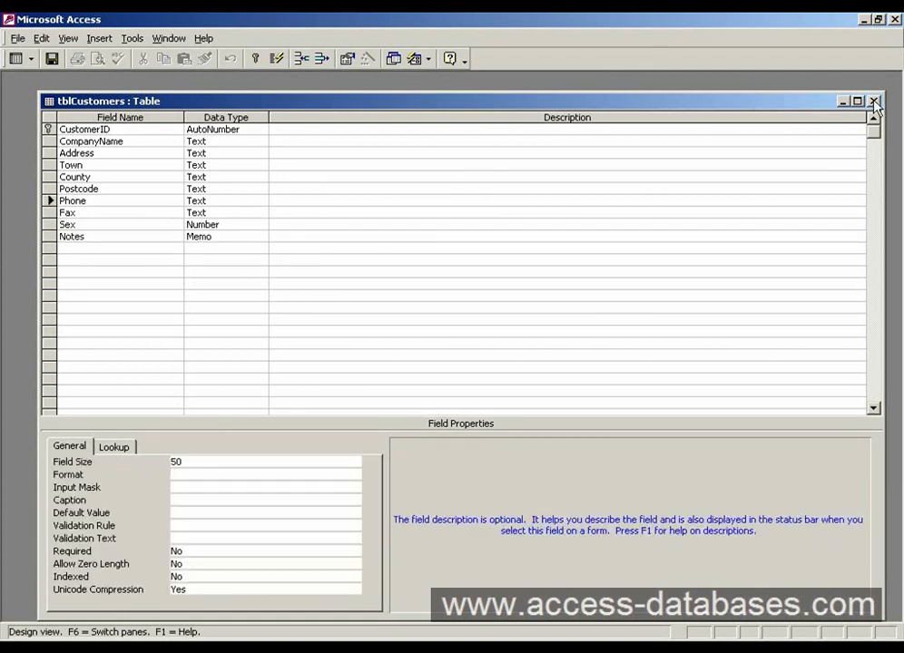
left_click(874, 102)
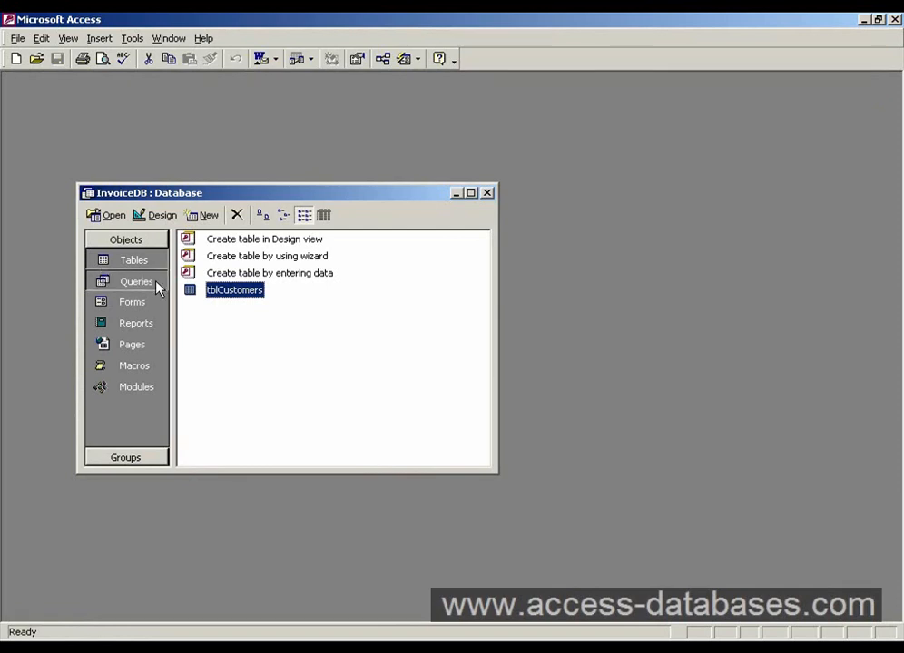
- Inspect qryCustomersLondon's design with the Sex and Notes columns selected, close it, and show the forms list
left_click(137, 281)
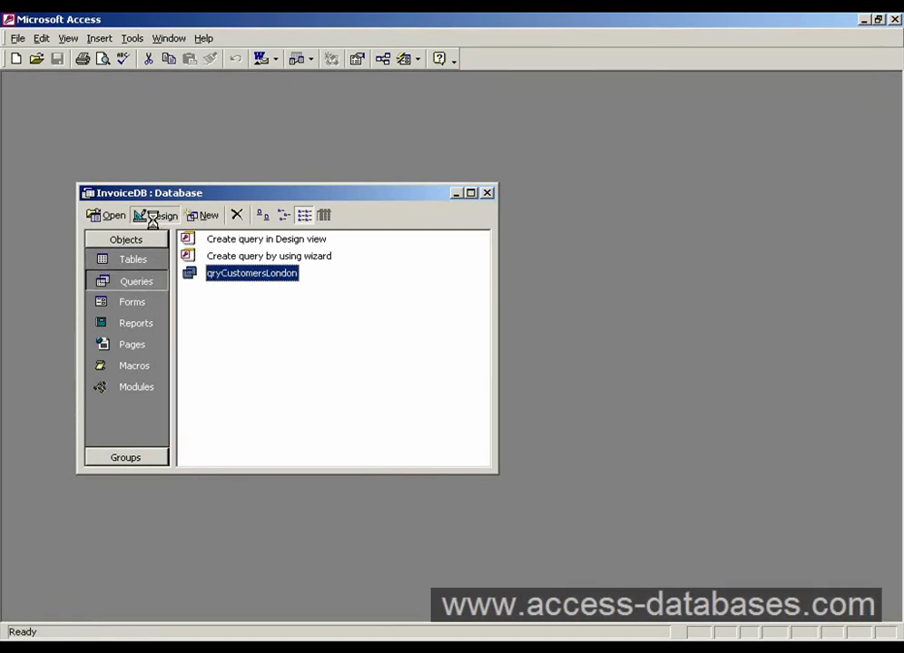
left_click(155, 214)
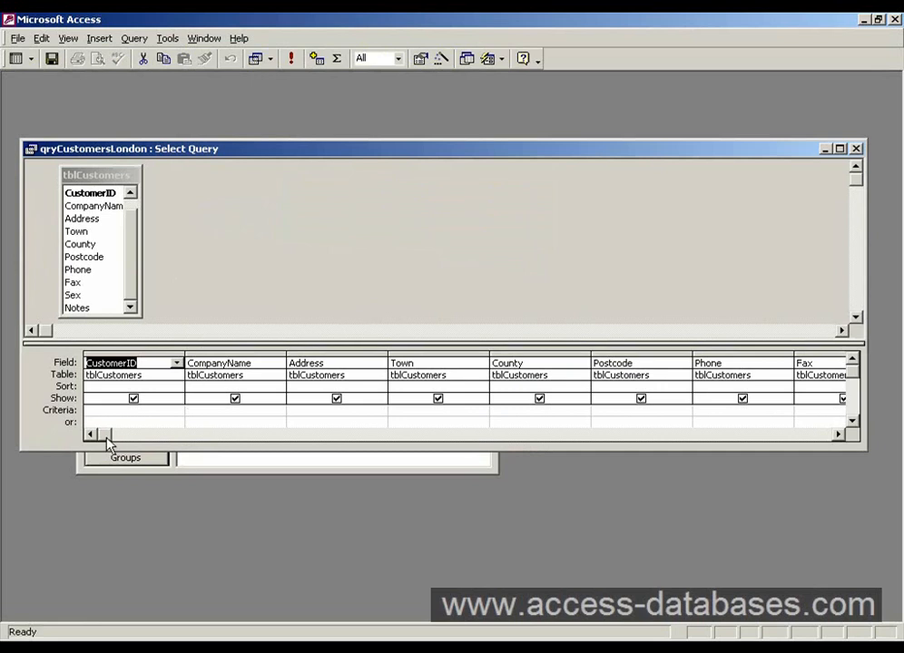
scroll("right", 3)
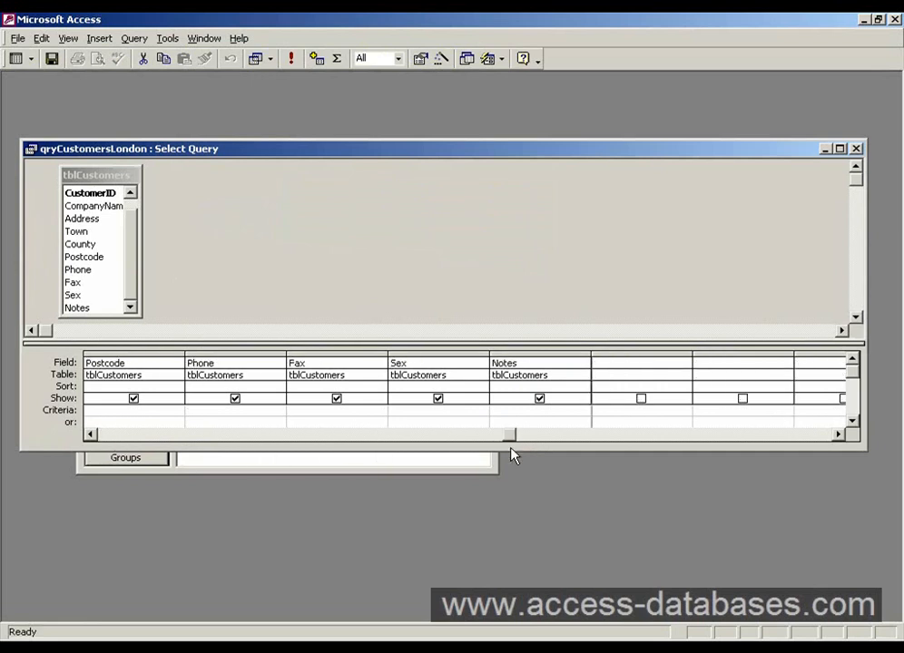
left_click(438, 363)
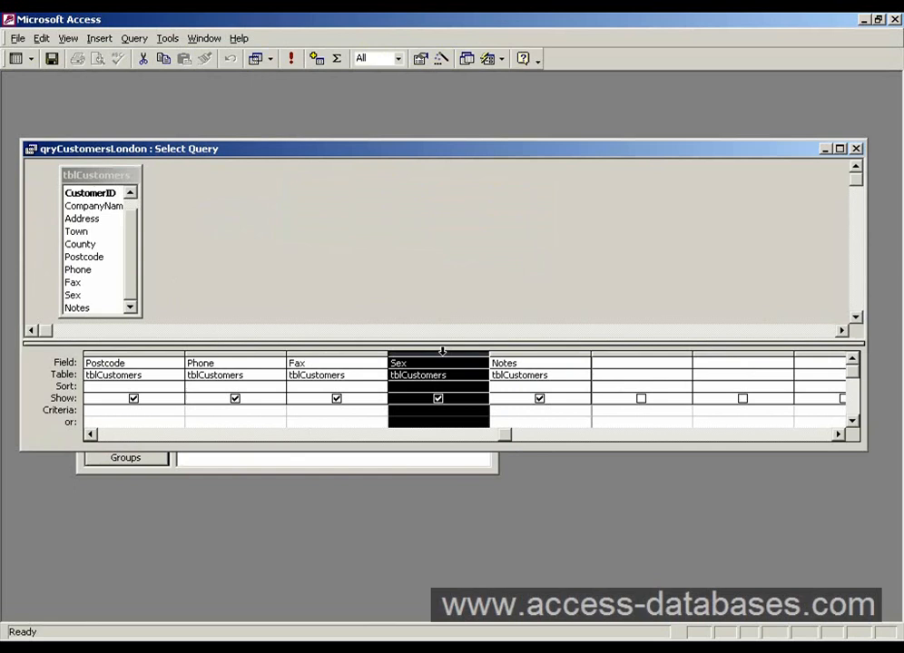
left_click(539, 363)
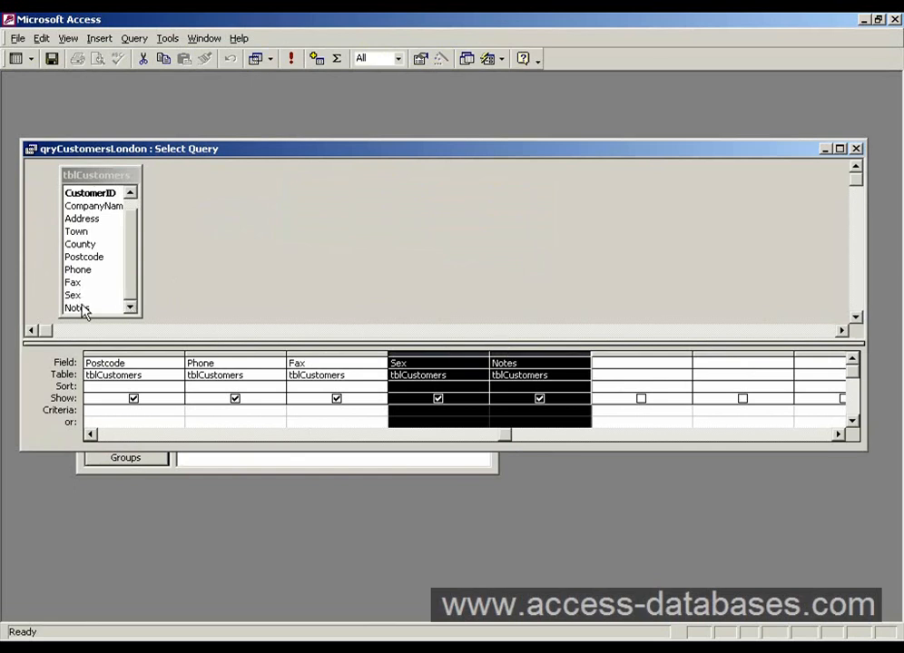
mouse_move(802, 203)
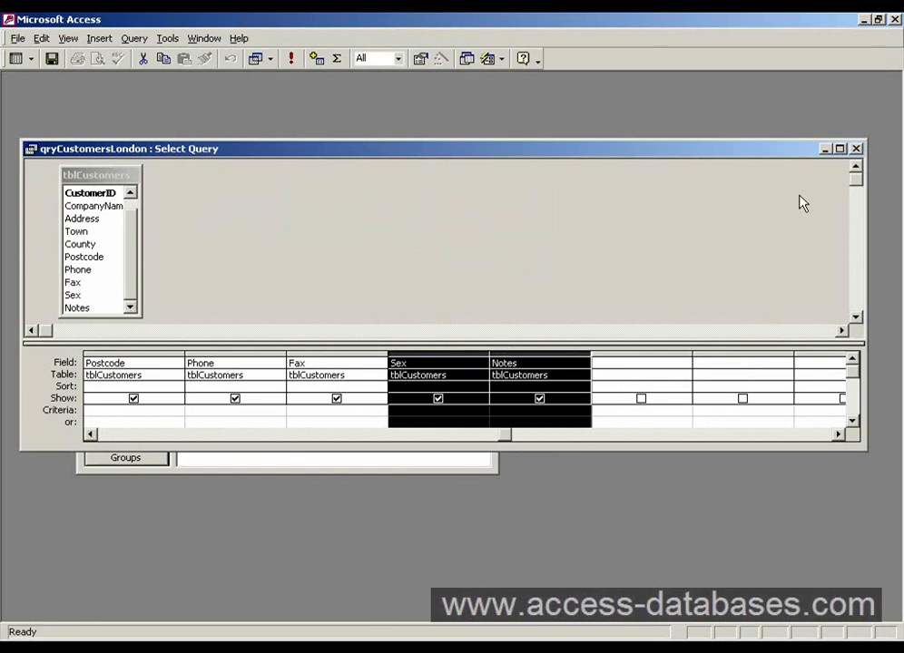
left_click(855, 148)
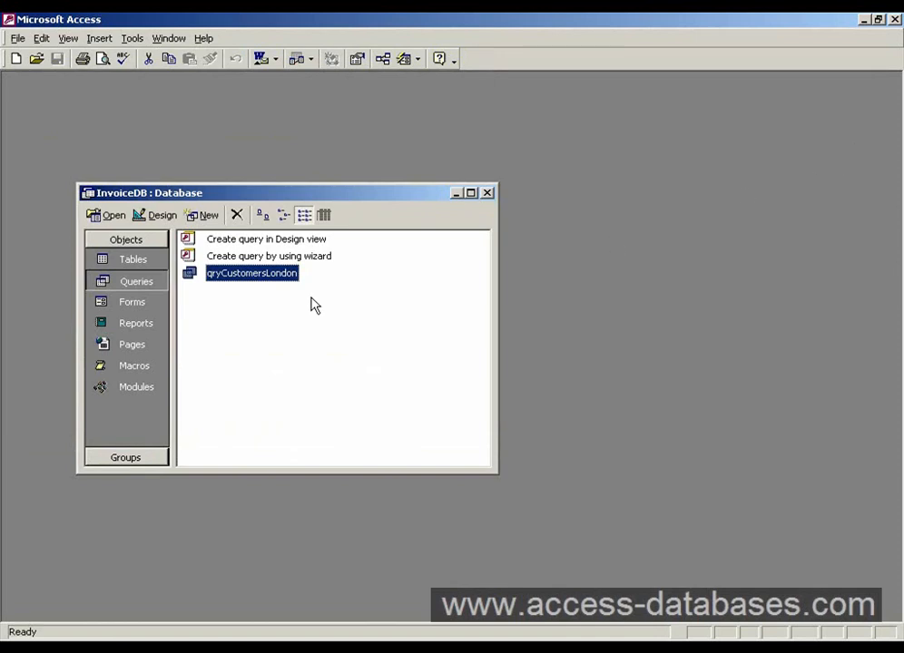
left_click(132, 301)
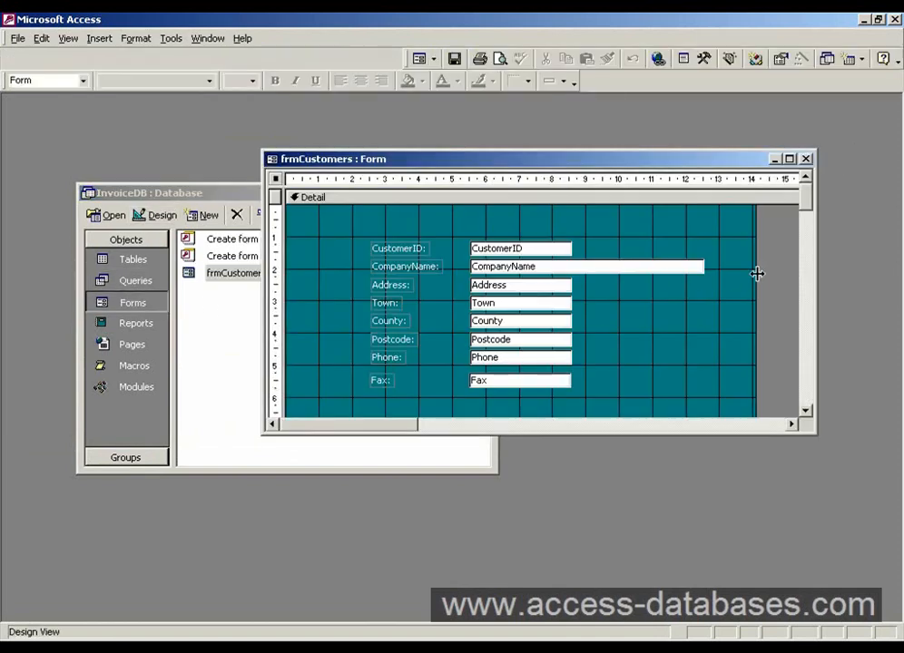
- Show the Toolbox of form controls alongside the frmCustomers design
scroll("up", 3)
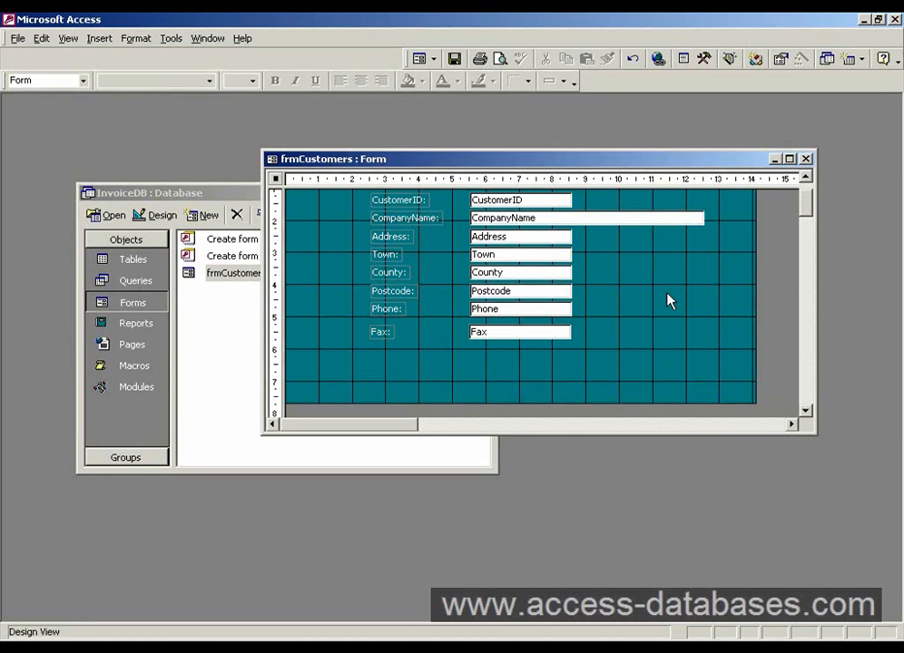
mouse_move(657, 305)
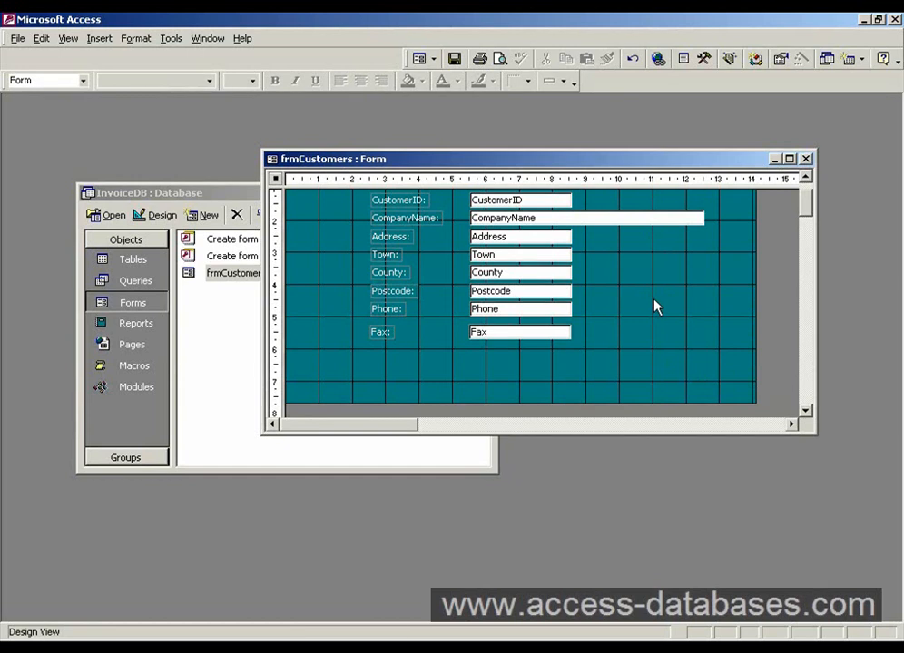
mouse_move(707, 76)
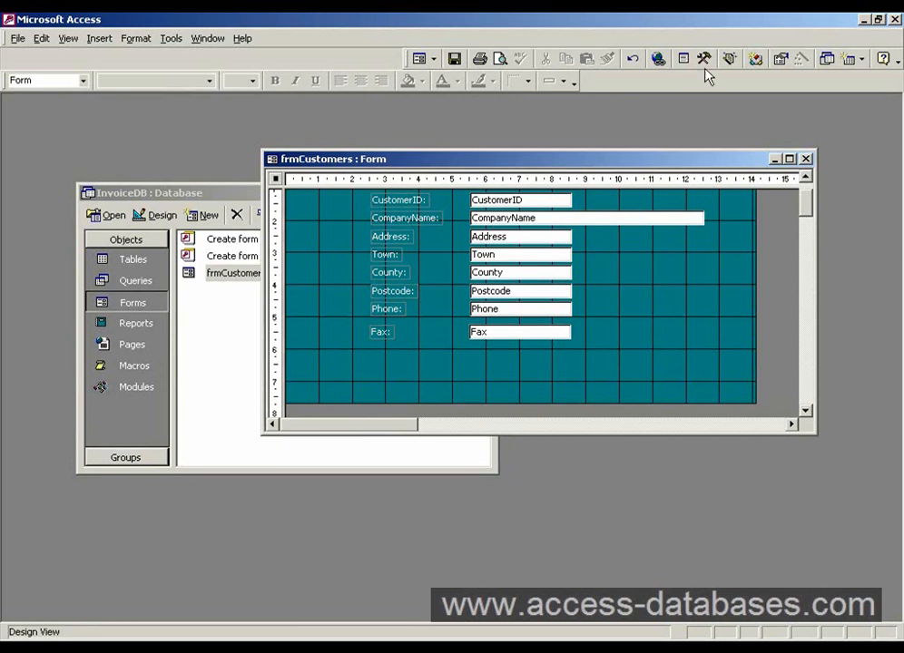
mouse_move(704, 58)
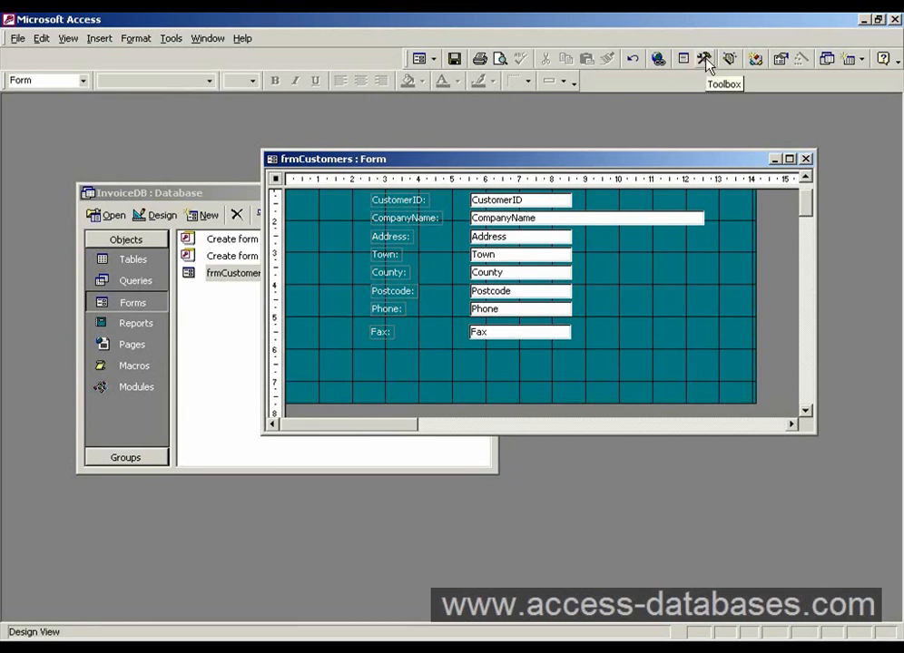
left_click(704, 58)
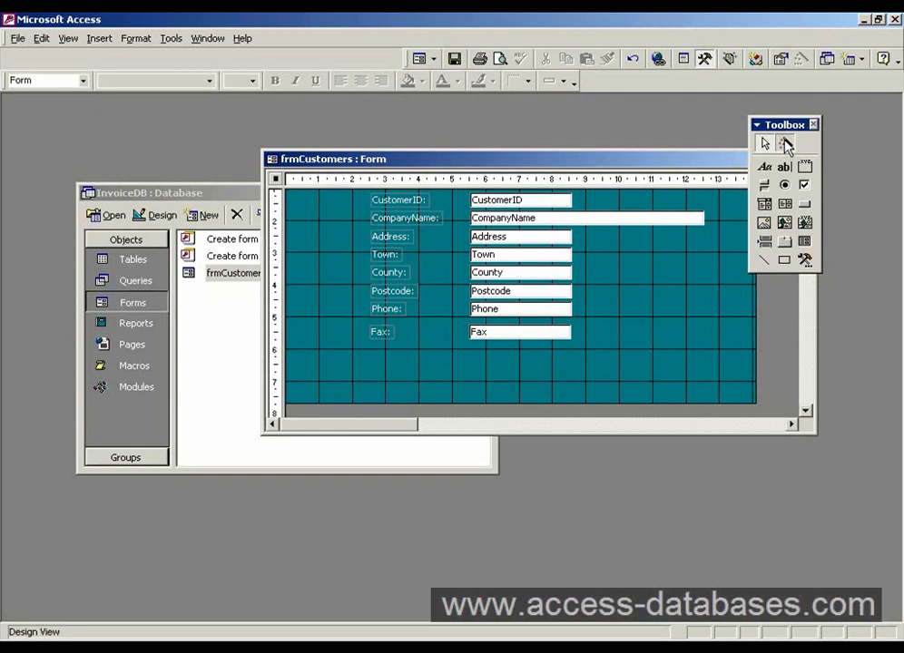
mouse_move(786, 144)
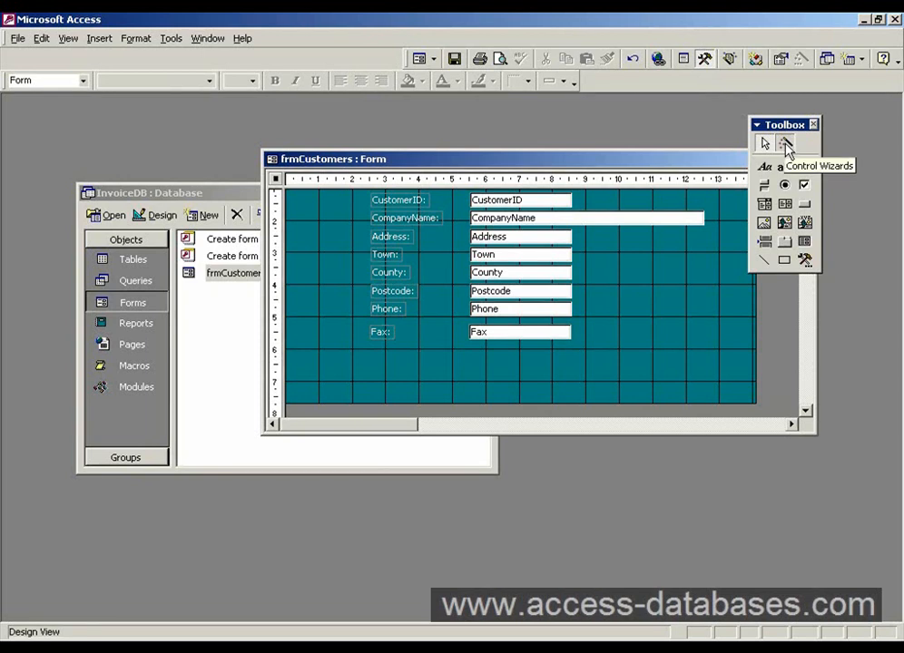
mouse_move(804, 185)
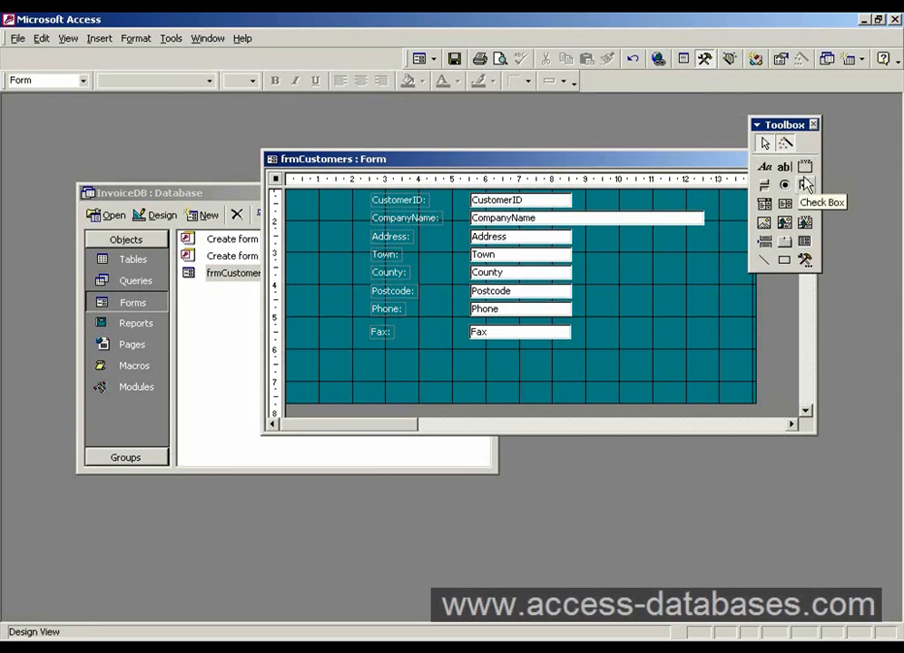
mouse_move(806, 185)
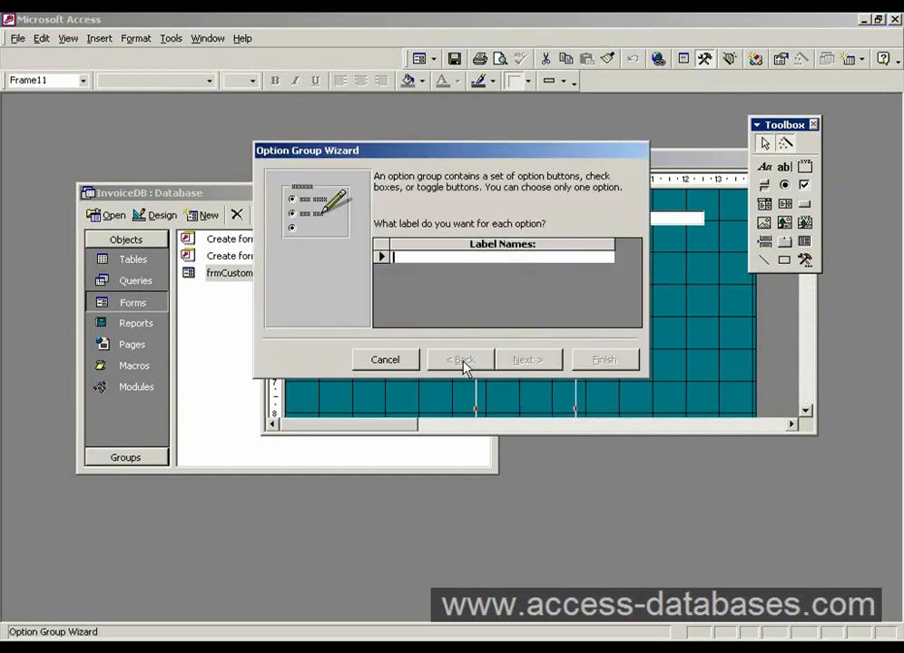
mouse_move(435, 319)
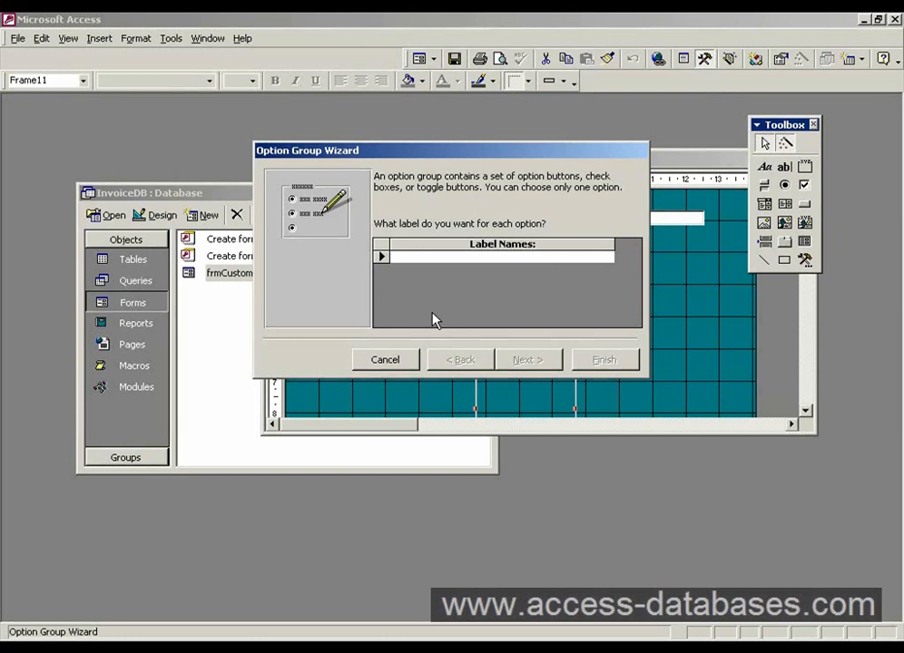
- Enter Male and Female as the option group's labels in the wizard
type("Male")
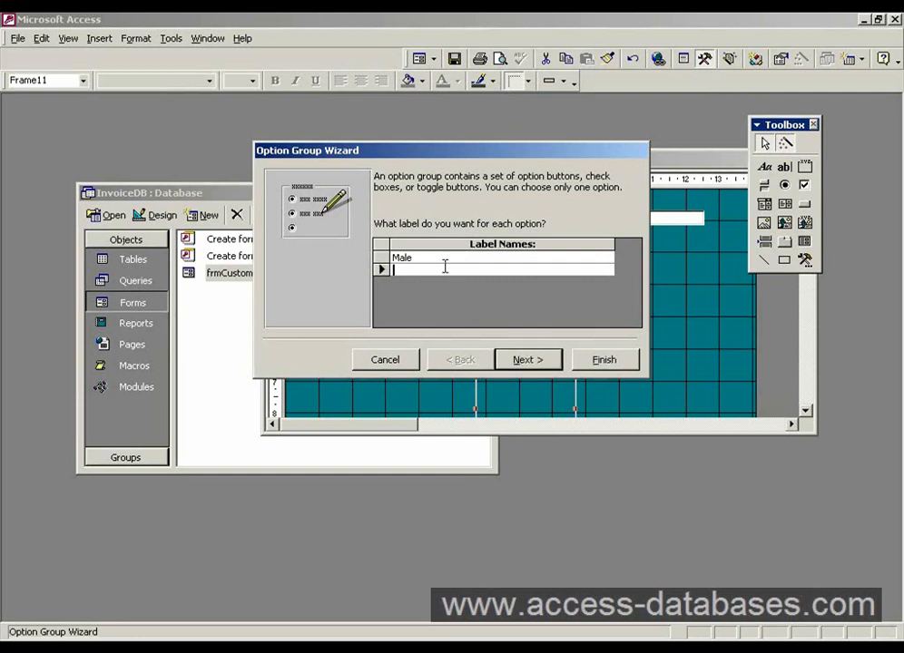
type("Femal")
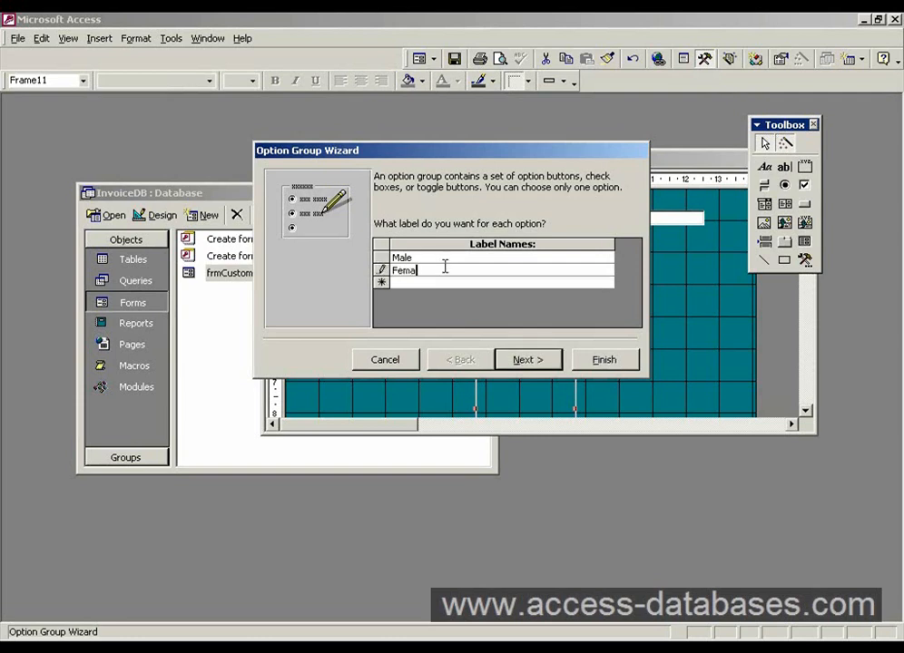
type("e")
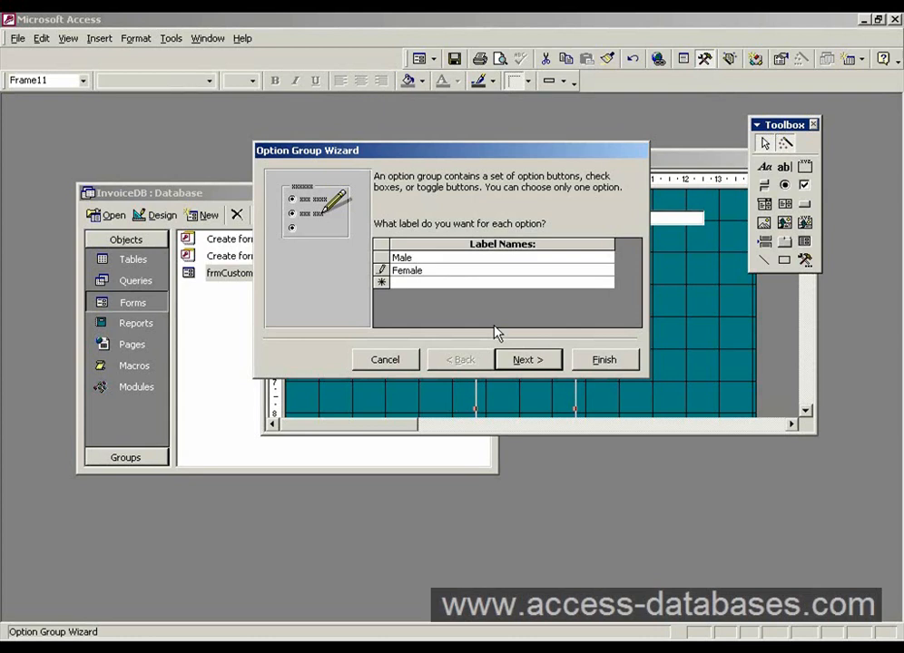
left_click(527, 360)
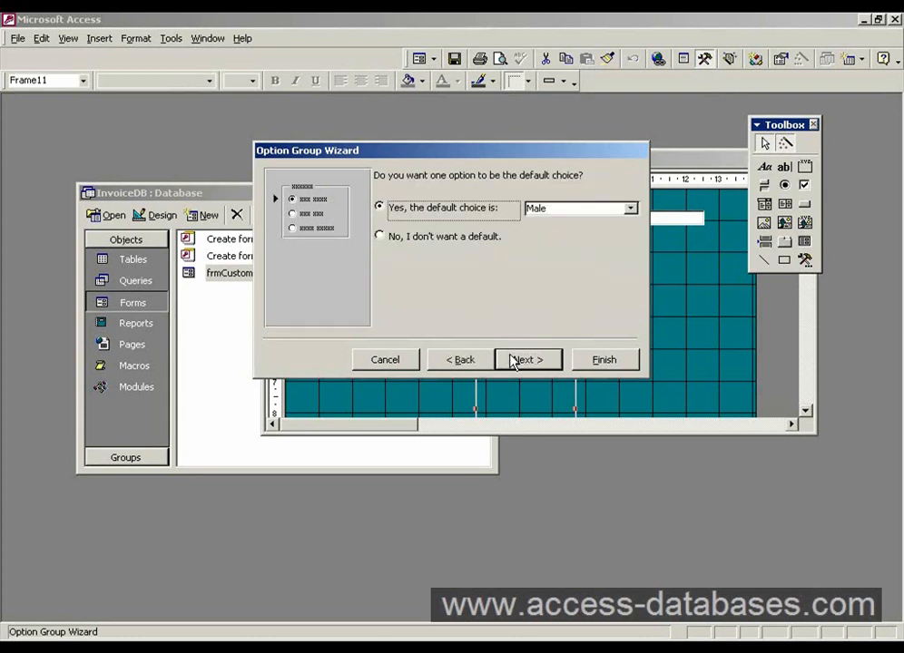
mouse_move(490, 309)
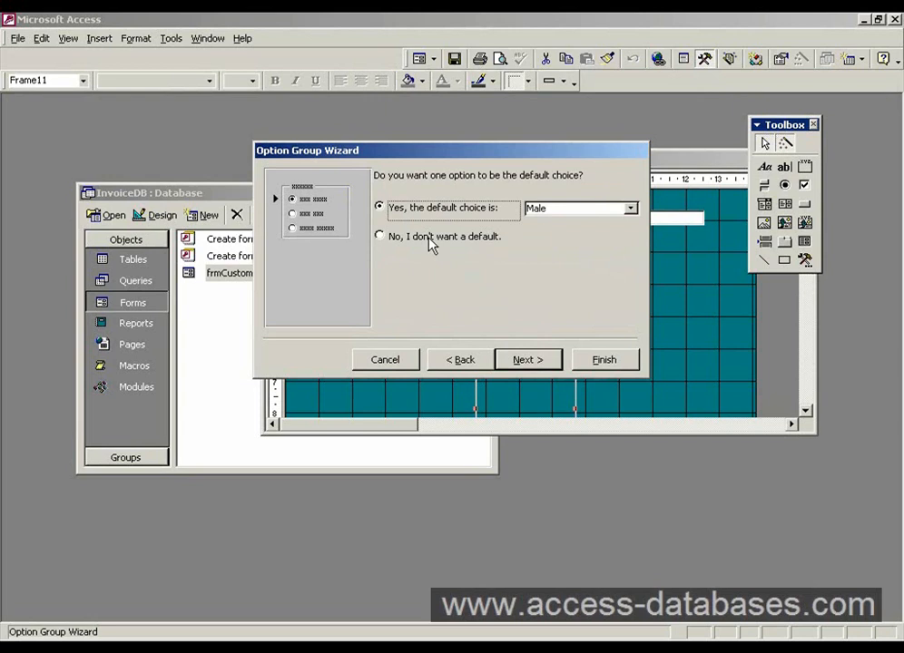
- Choose no default option and continue to the values 1 and 2 for Male and Female
left_click(380, 236)
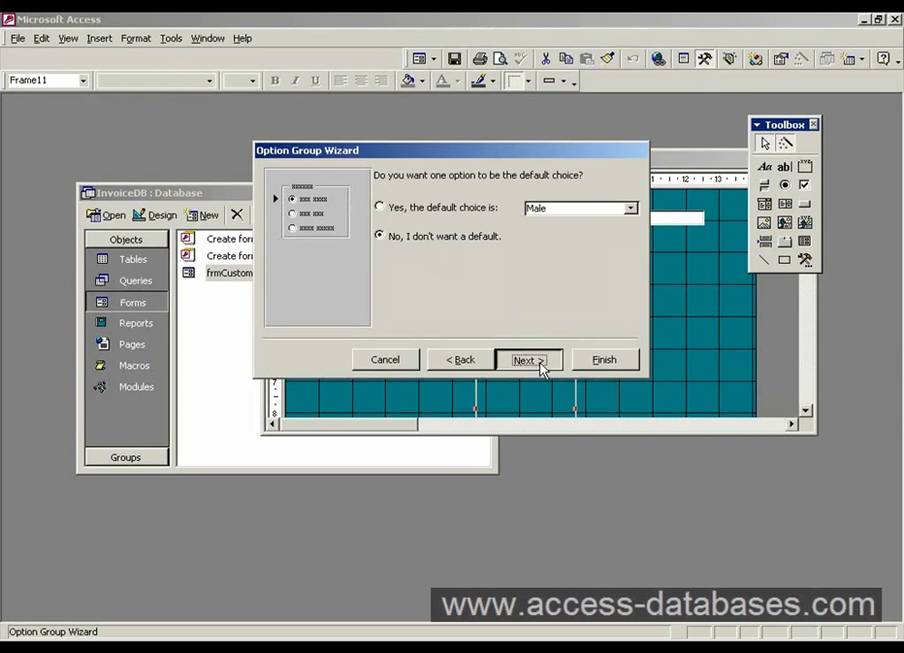
left_click(523, 359)
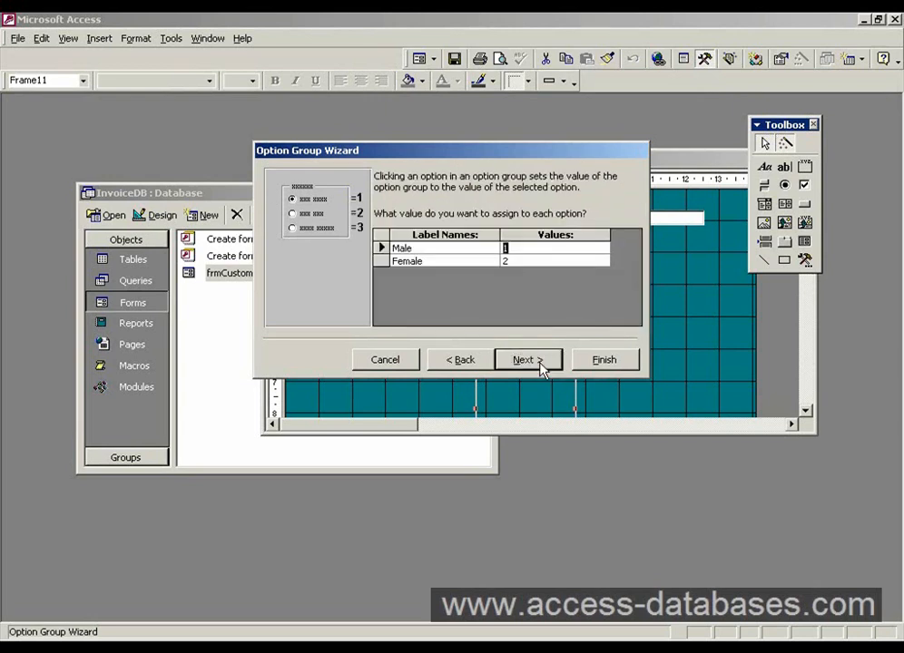
mouse_move(493, 289)
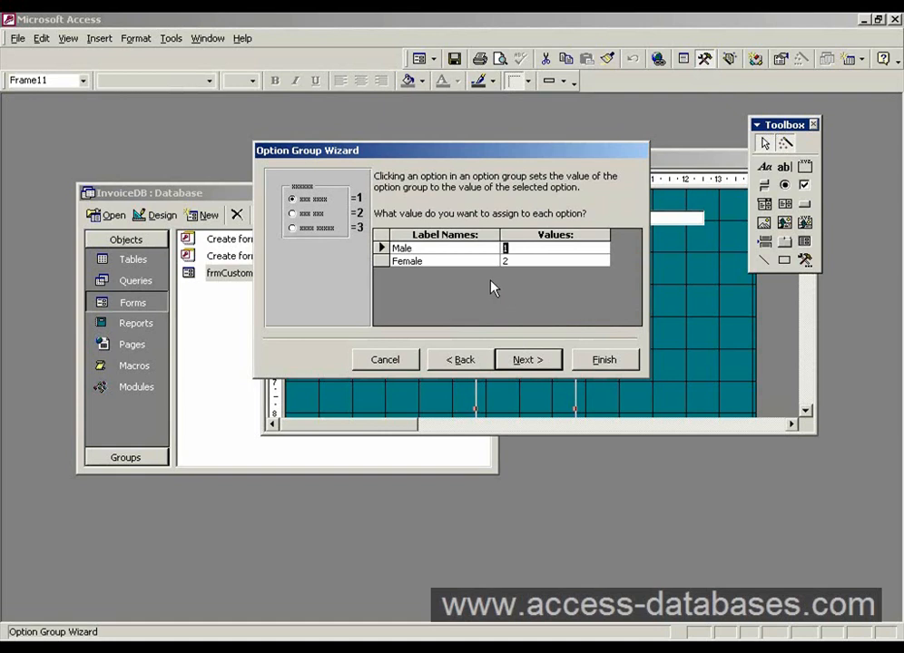
mouse_move(468, 250)
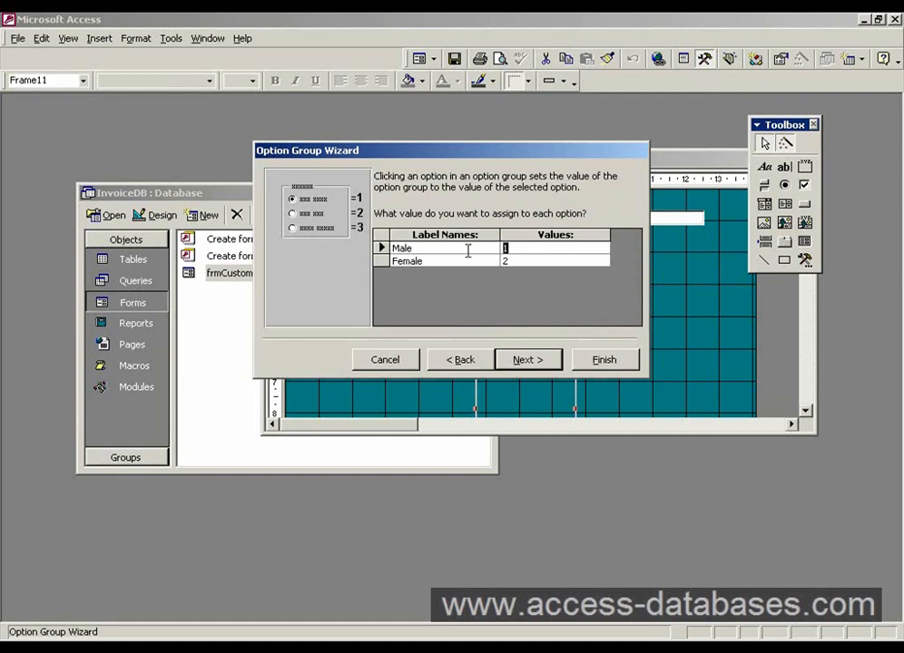
mouse_move(540, 254)
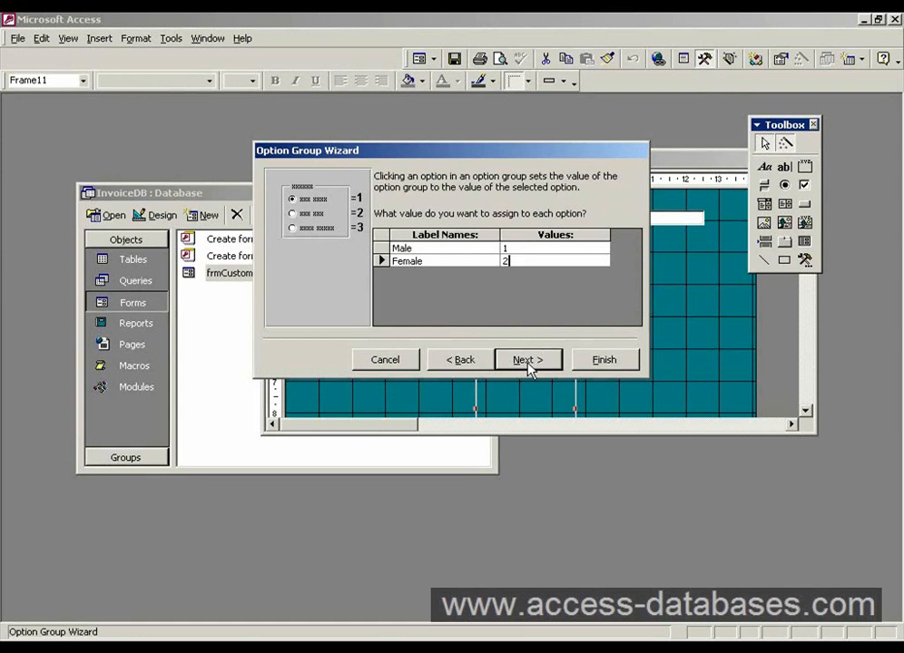
- Store the selected option's value in the Sex field and finish creating the option group
left_click(527, 359)
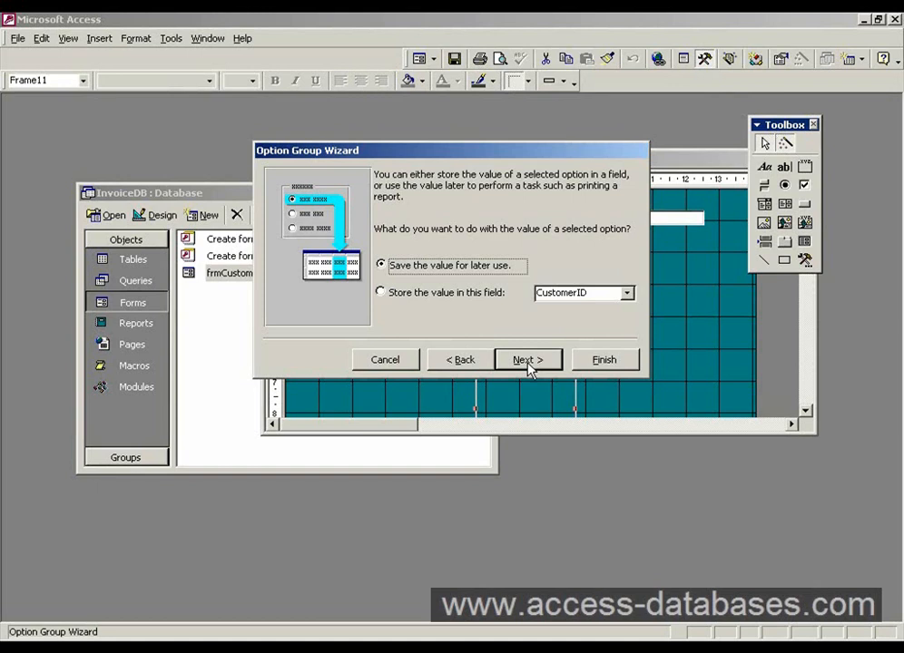
left_click(381, 292)
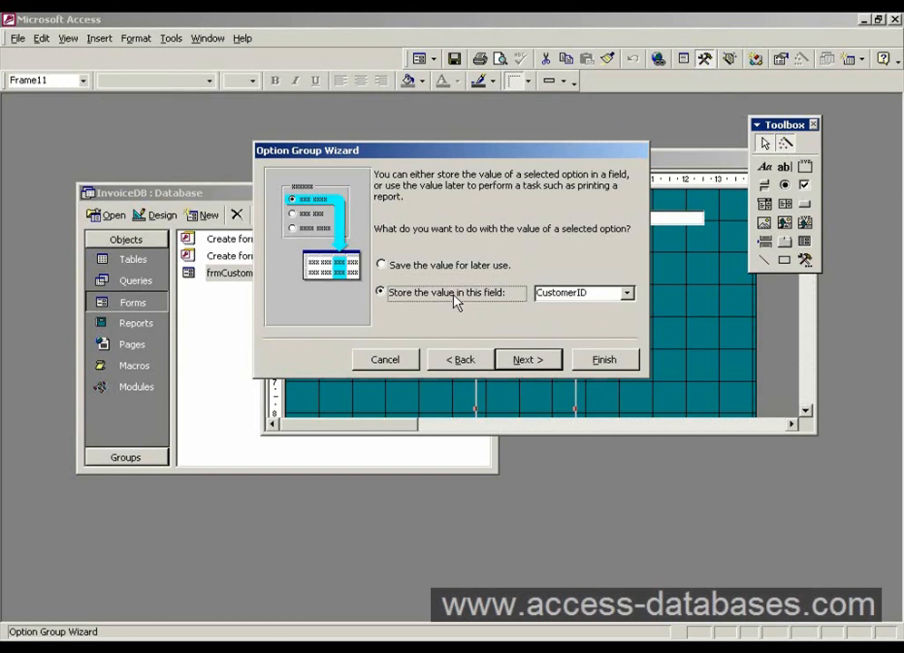
mouse_move(629, 305)
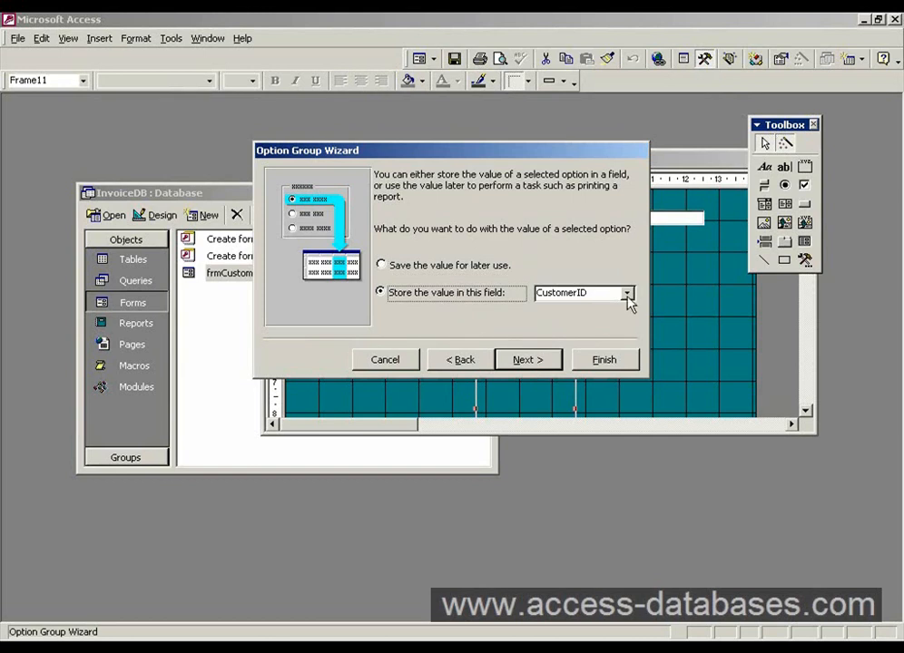
left_click(627, 293)
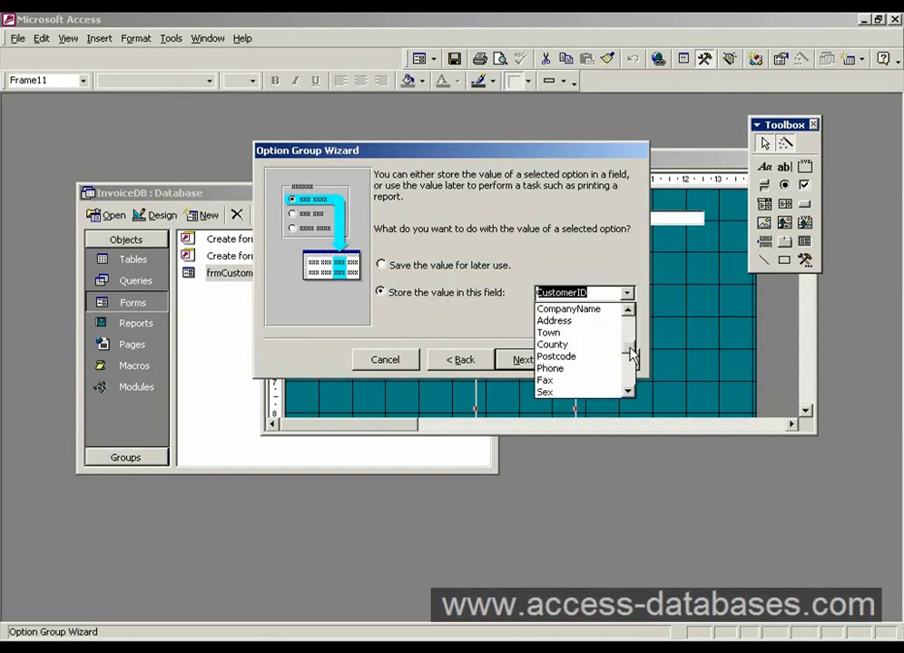
scroll("down", 3)
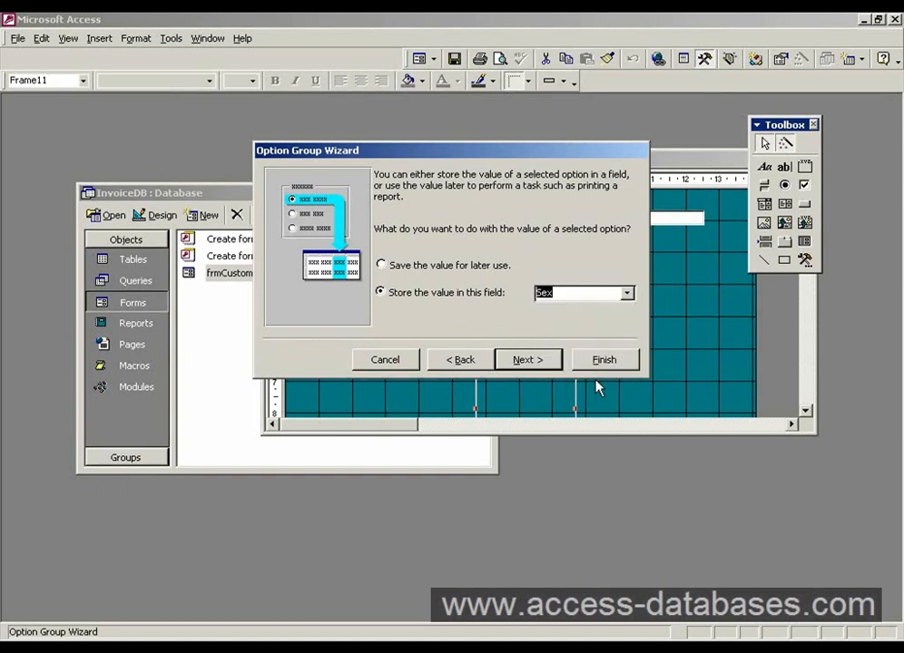
mouse_move(494, 301)
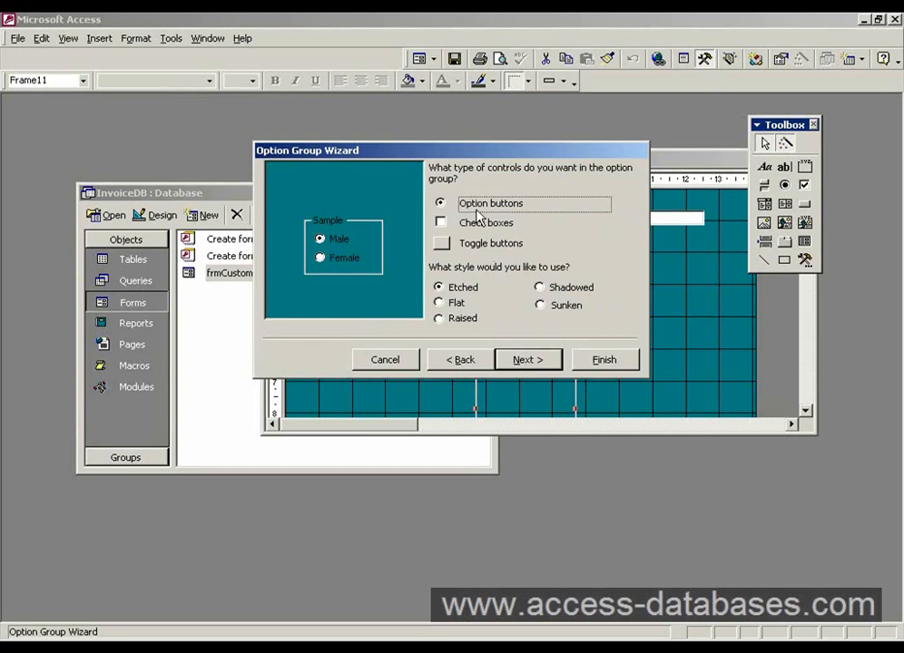
mouse_move(515, 221)
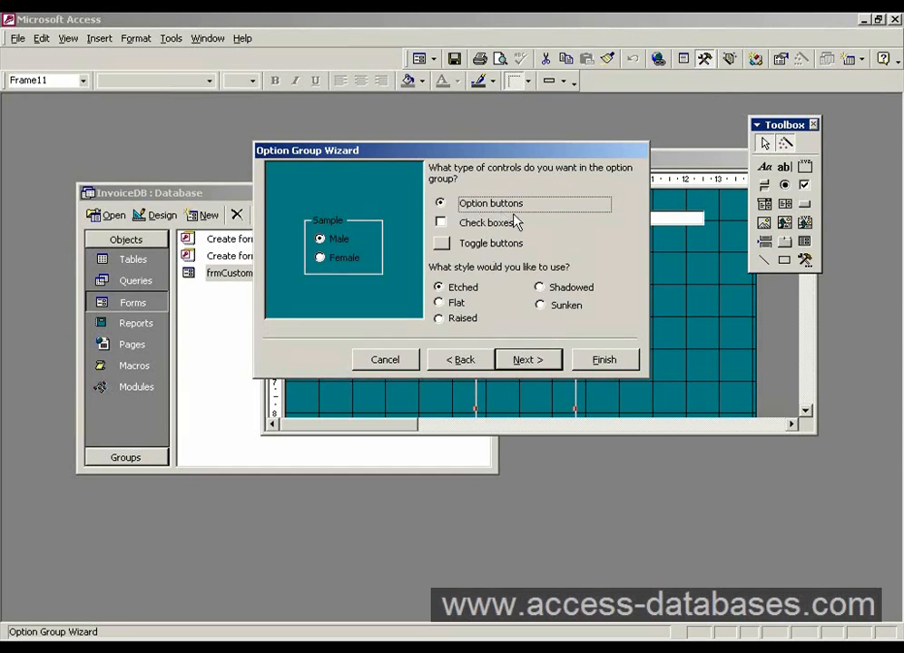
mouse_move(523, 372)
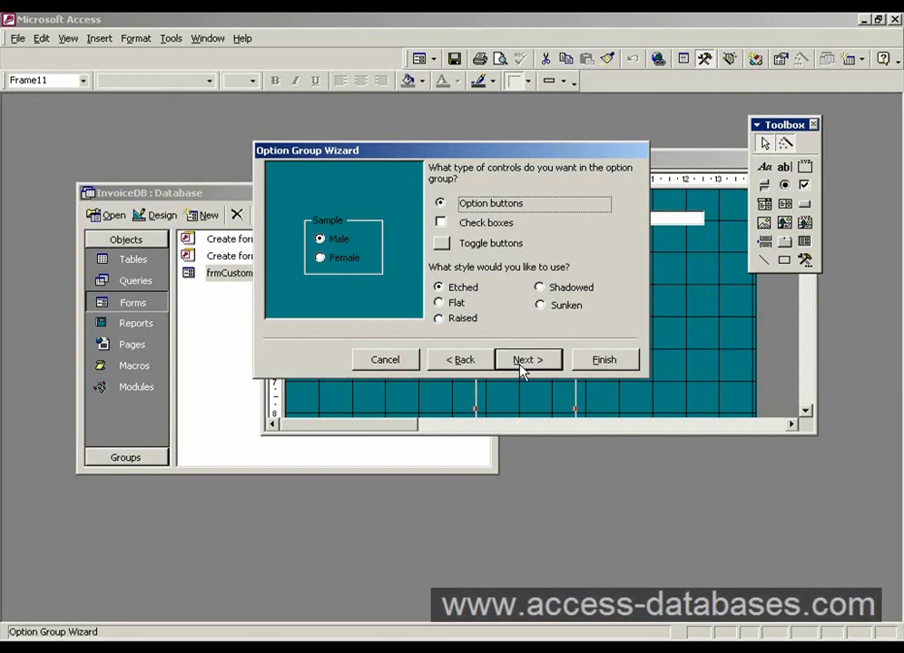
left_click(526, 360)
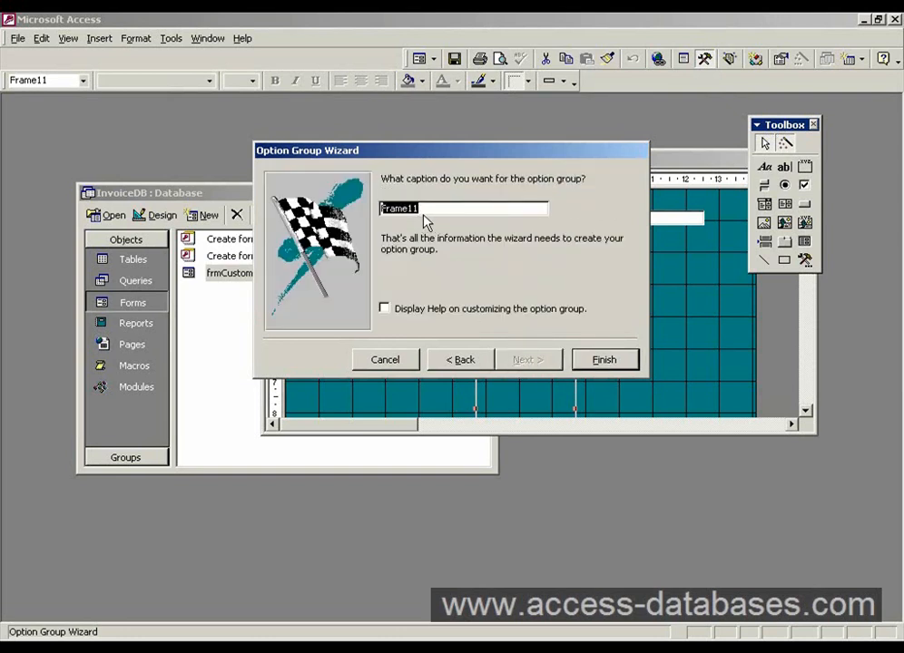
left_click(603, 359)
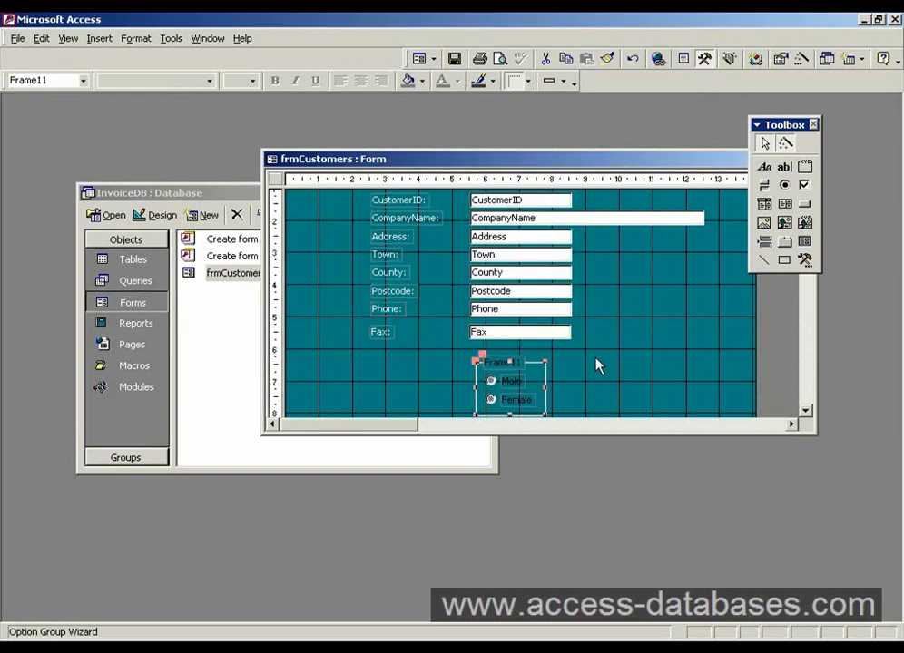
left_click(814, 123)
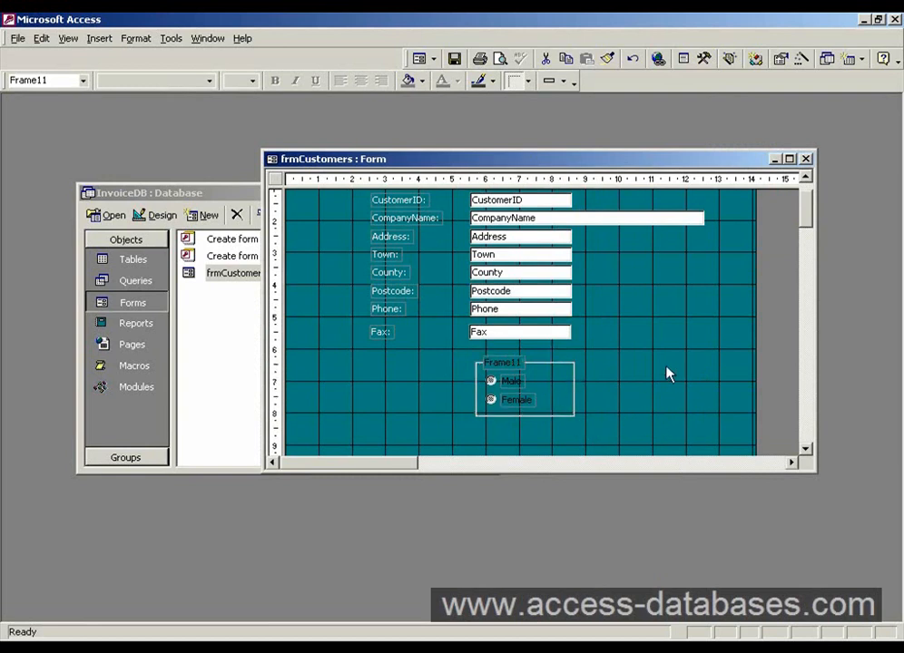
left_click(500, 363)
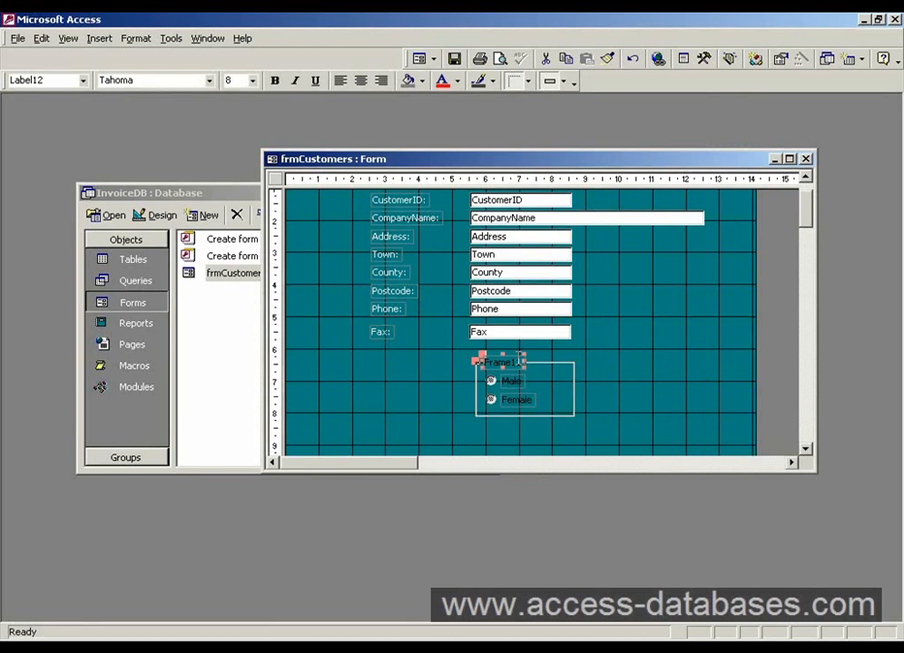
- Remove the group's Frame11 caption label from the form
right_click(499, 363)
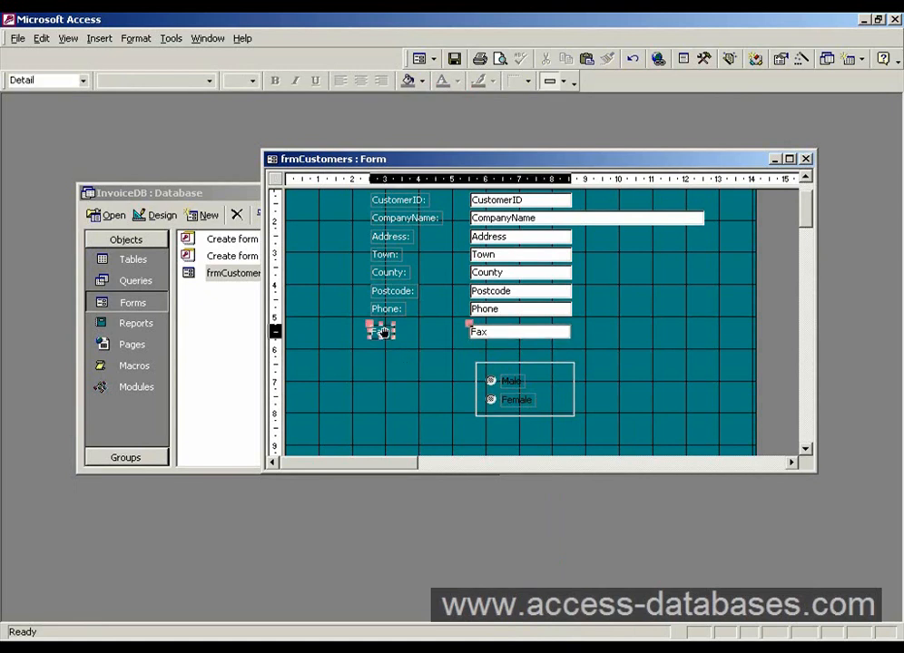
left_click(380, 331)
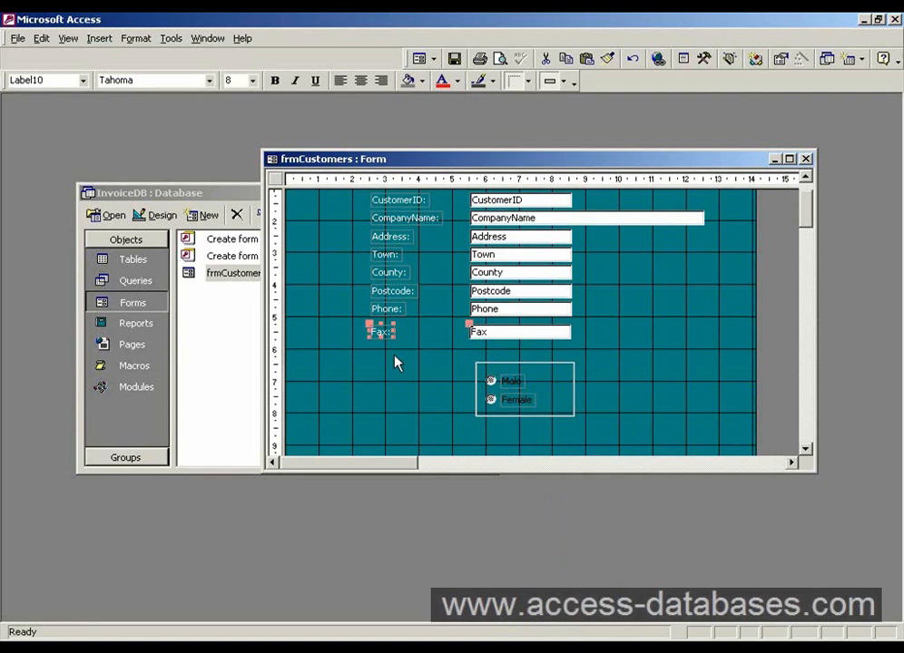
mouse_move(403, 364)
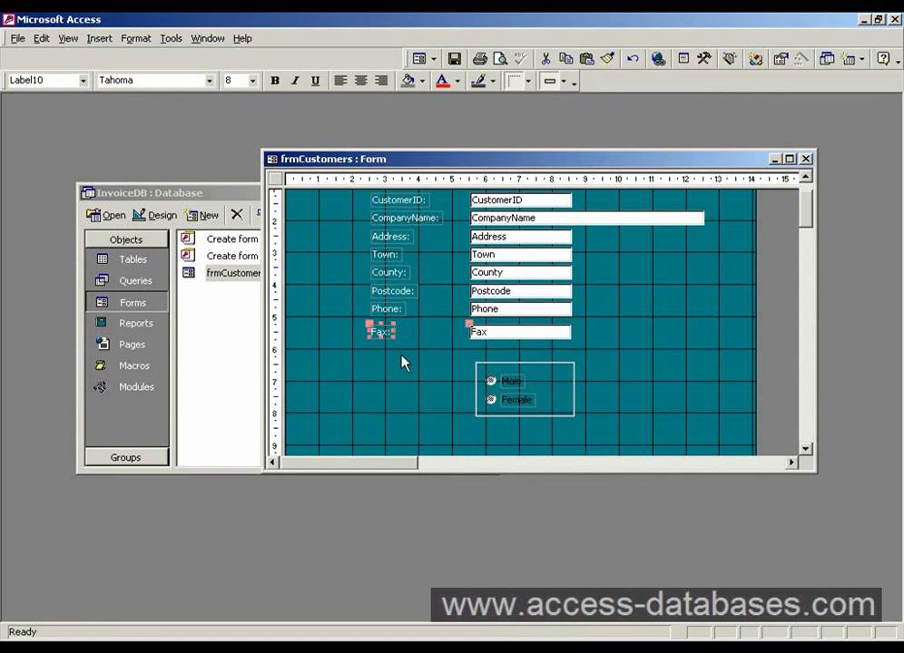
left_click(396, 397)
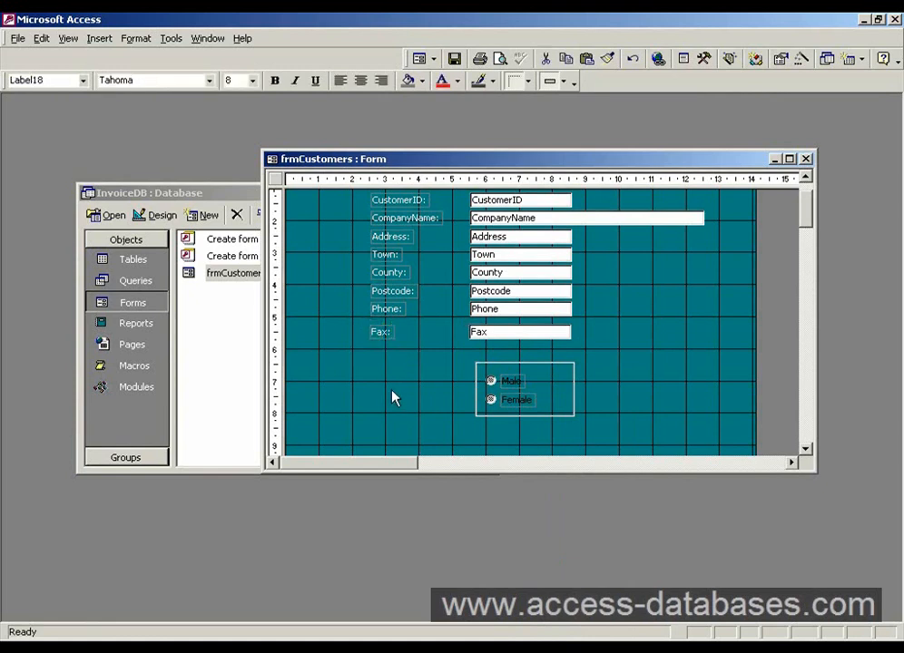
mouse_move(414, 367)
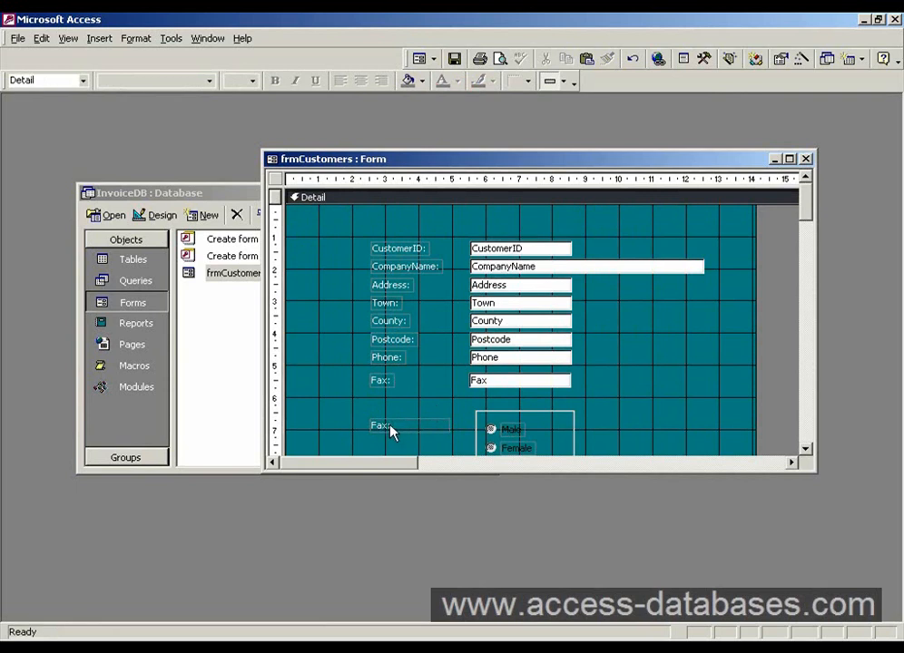
- Add a Sex: label to the left of the Male/Female option group
left_click(408, 424)
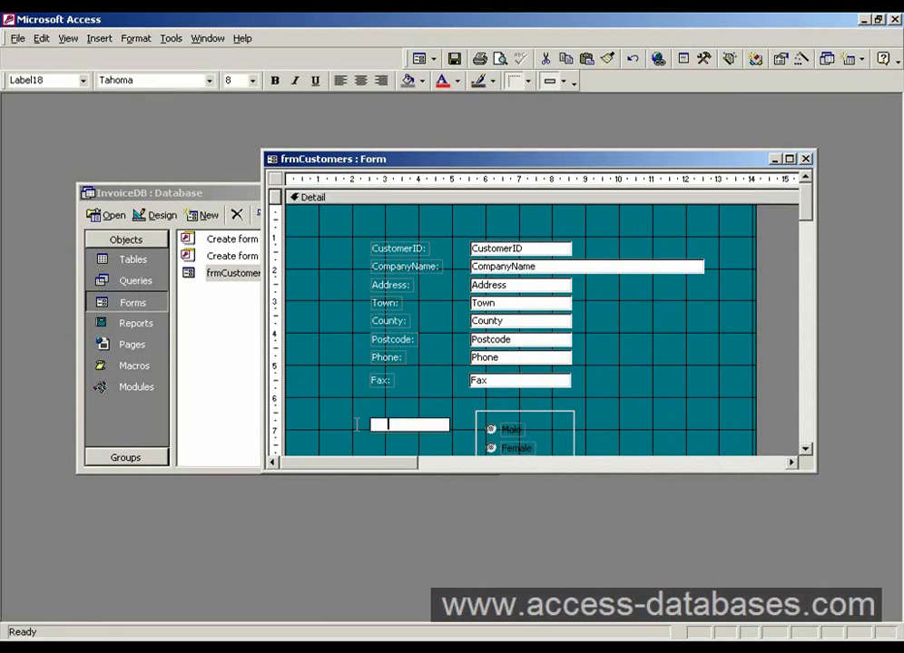
left_click(352, 432)
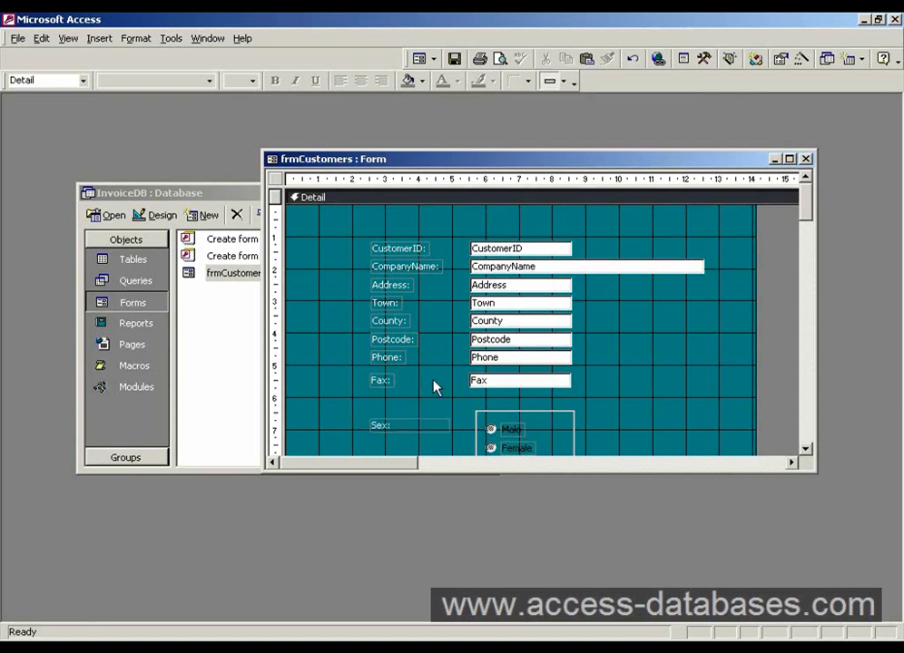
left_click(527, 428)
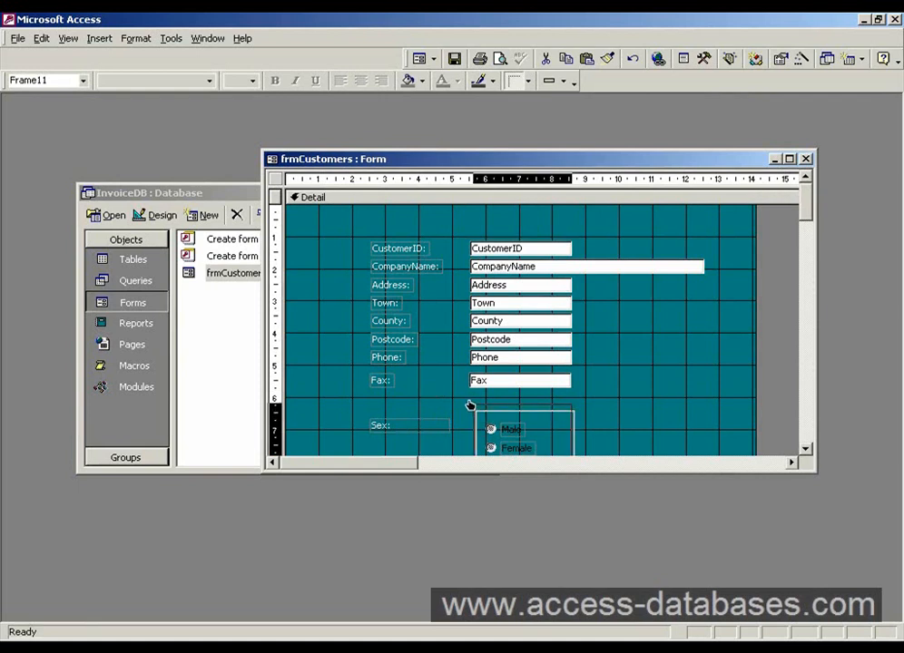
- In Form View pick Male then Female for the first customer, then close the form
left_click(418, 58)
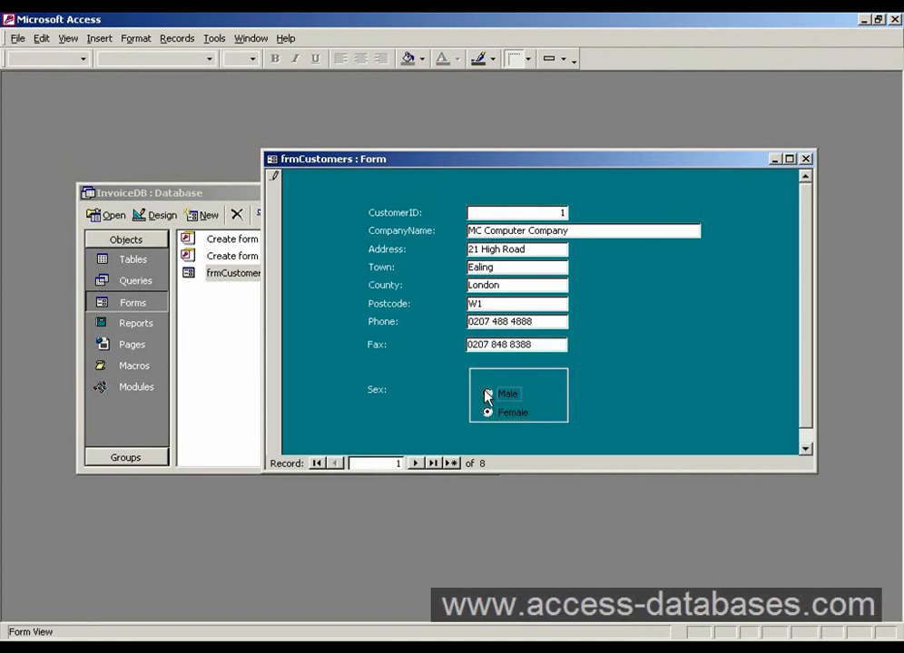
left_click(488, 414)
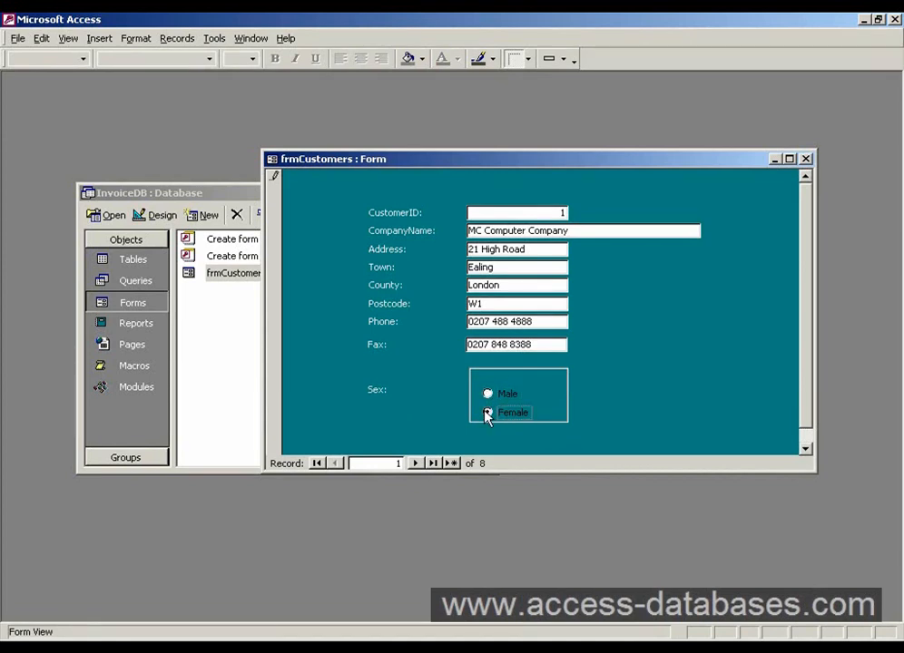
left_click(489, 412)
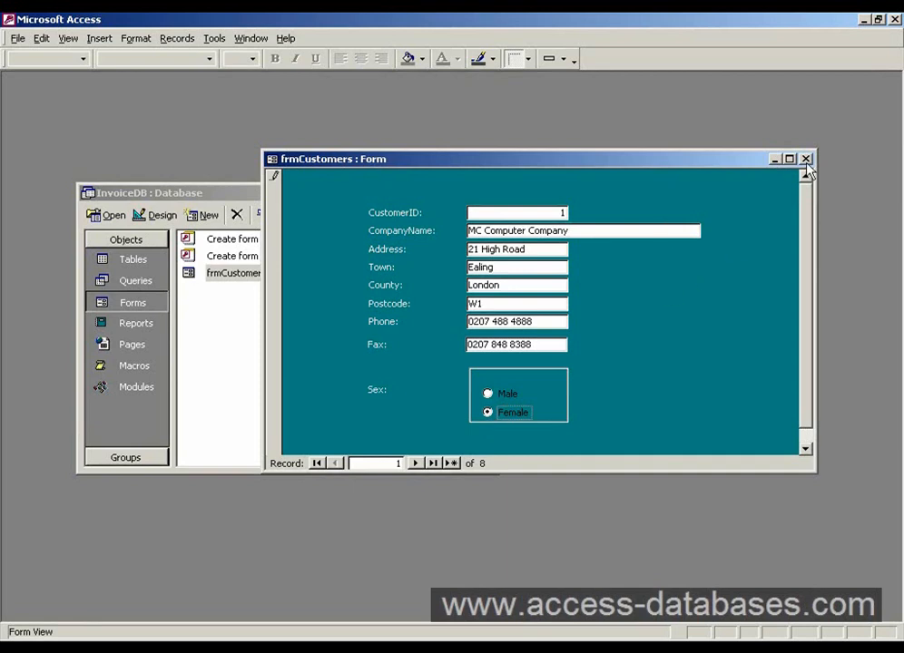
left_click(806, 160)
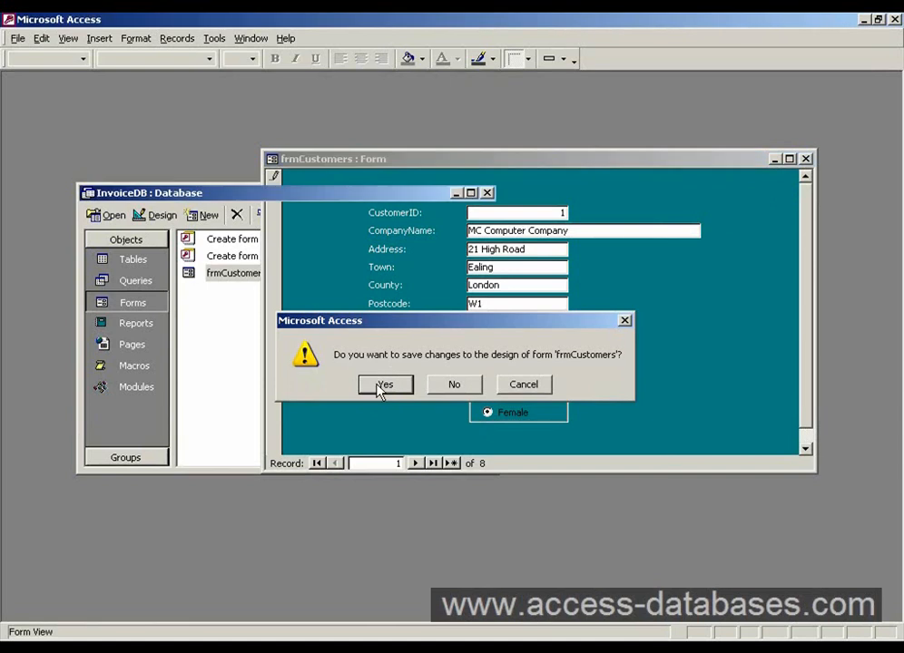
- Save the form design, check the stored Sex value 2 in tblCustomers, and close the table
left_click(384, 384)
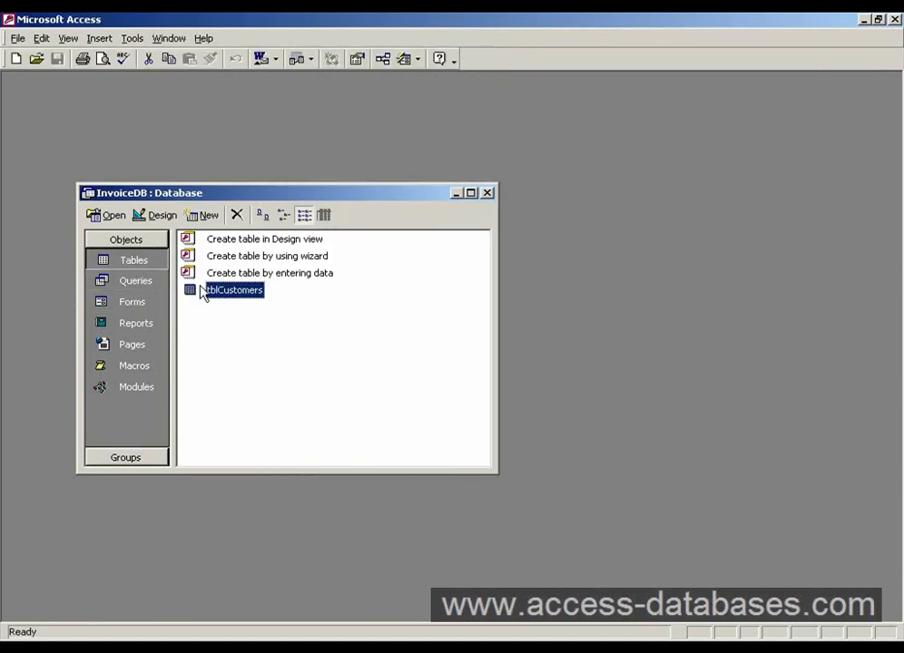
double_click(232, 291)
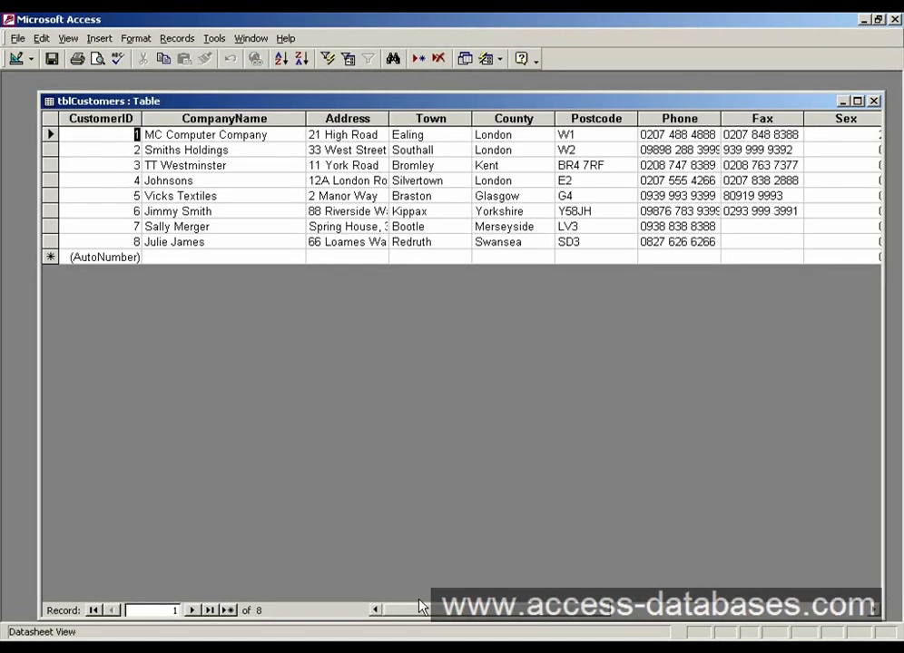
scroll("right", 3)
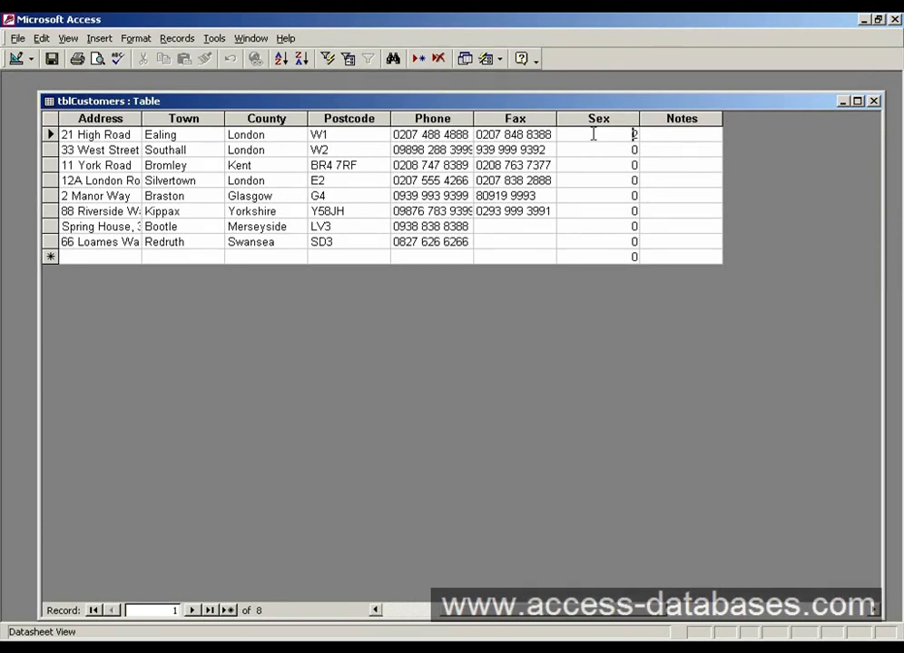
type("2")
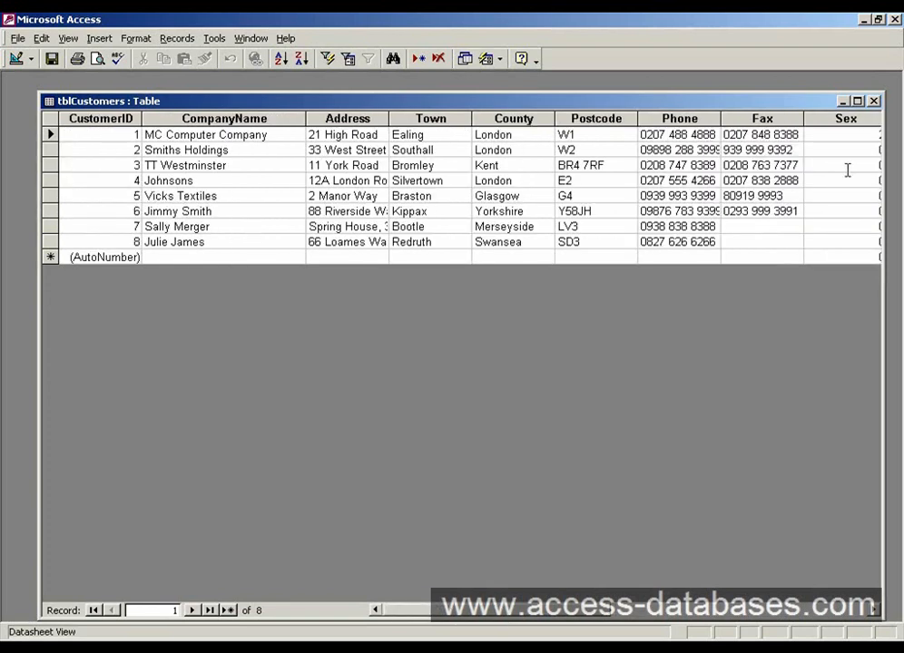
left_click(873, 102)
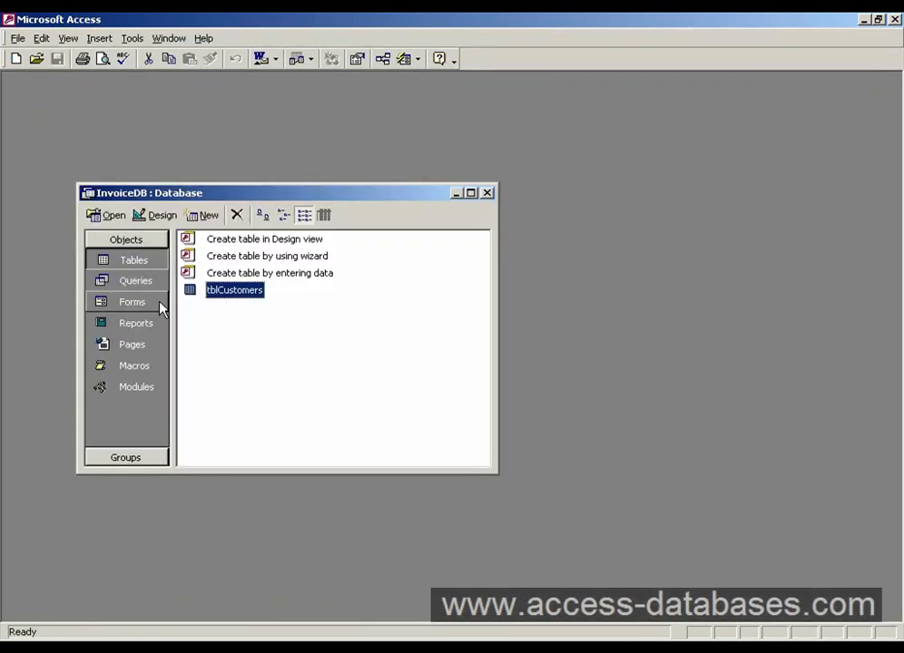
- Reopen frmCustomers from the forms list and reposition its window
left_click(132, 302)
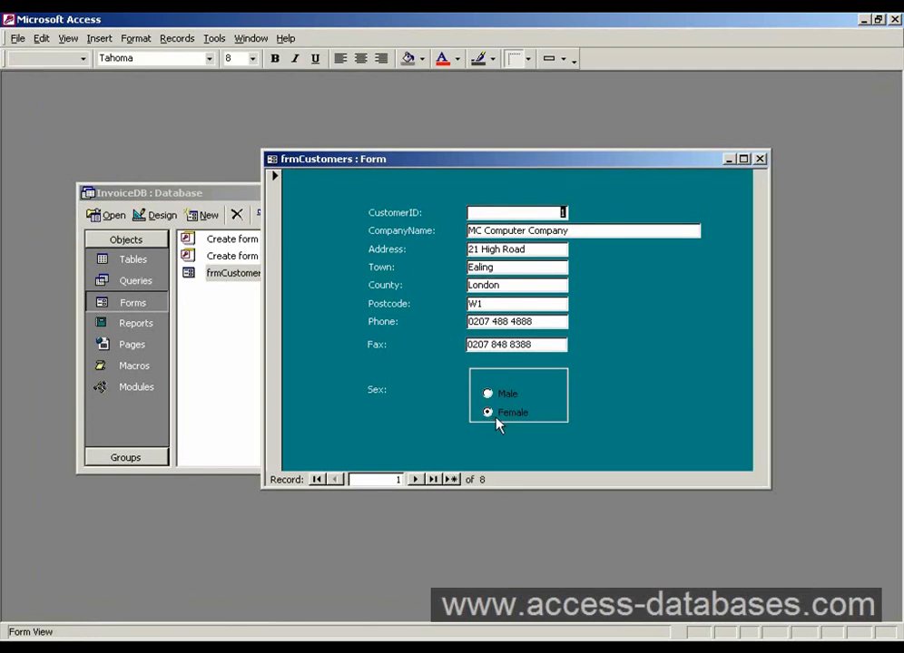
mouse_move(630, 331)
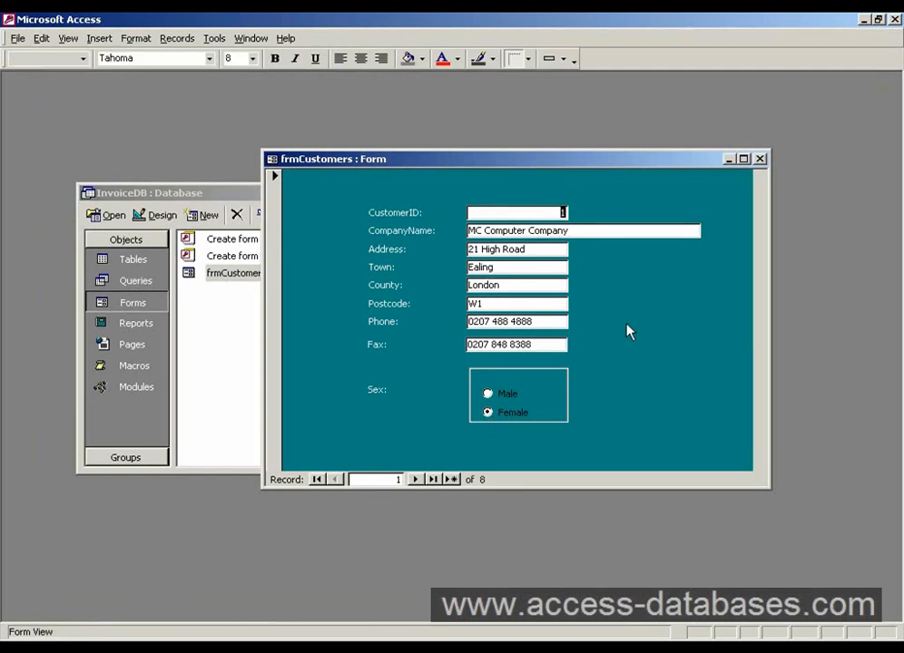
left_click_drag(515, 160, 498, 140)
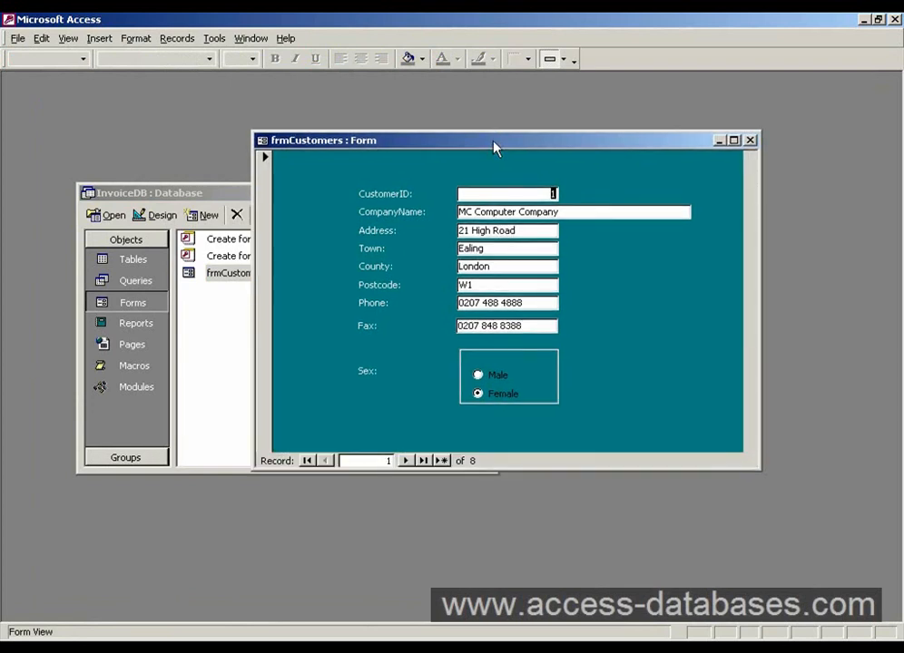
mouse_move(574, 171)
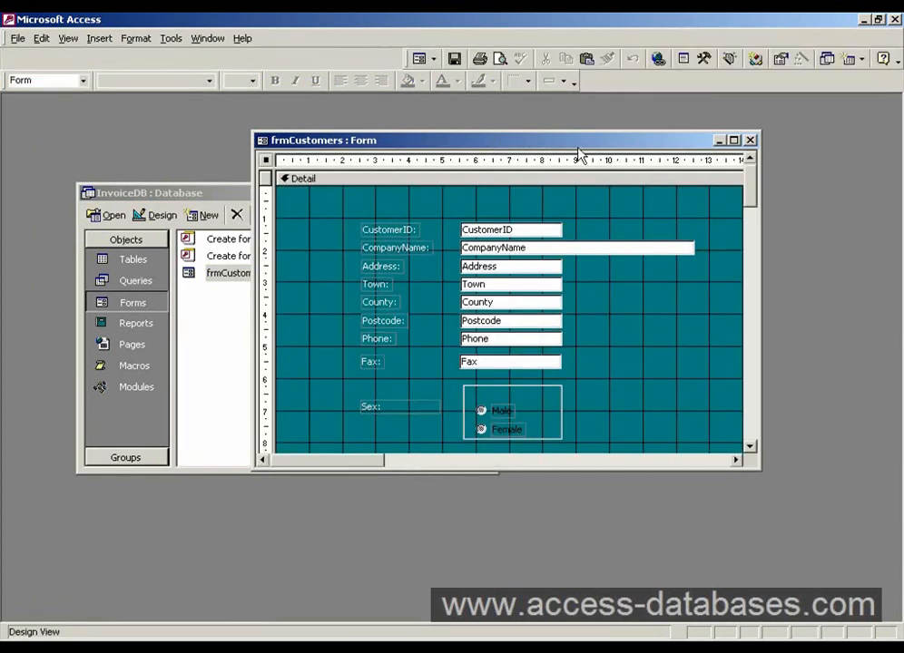
- Maximise the design window and place the Notes field from the Field List onto the form
left_click(733, 139)
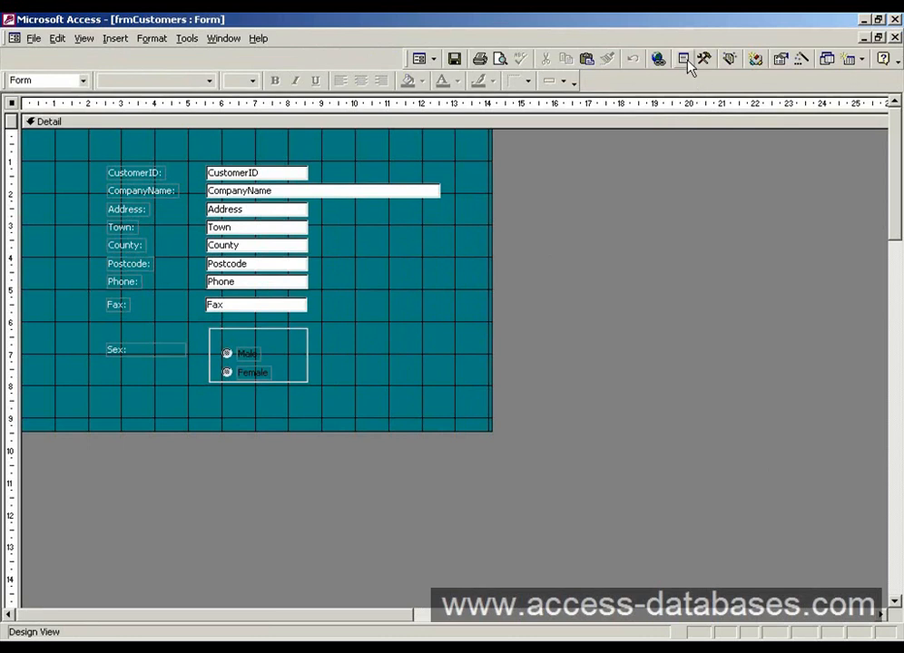
left_click(683, 58)
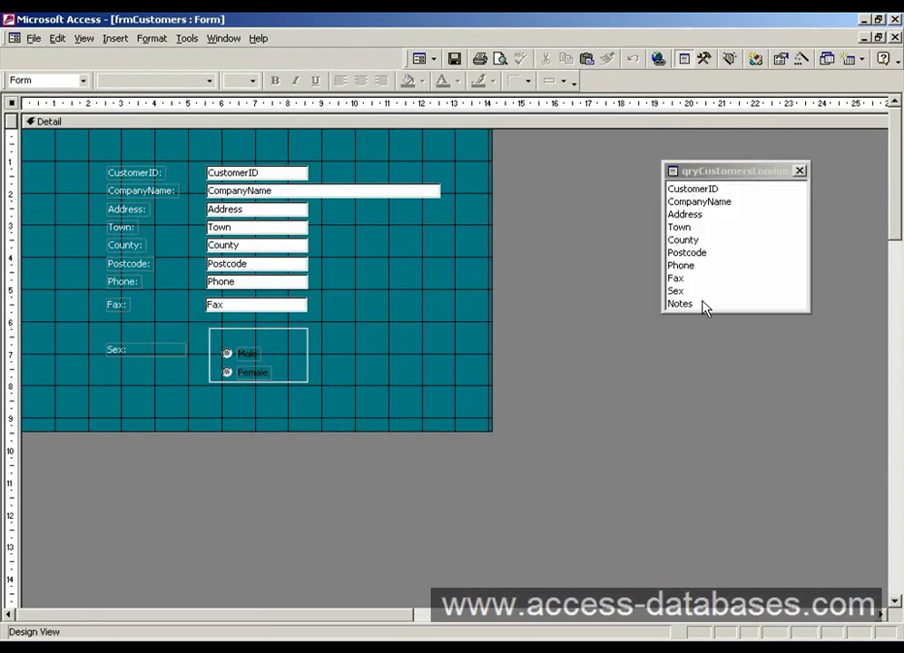
left_click(679, 303)
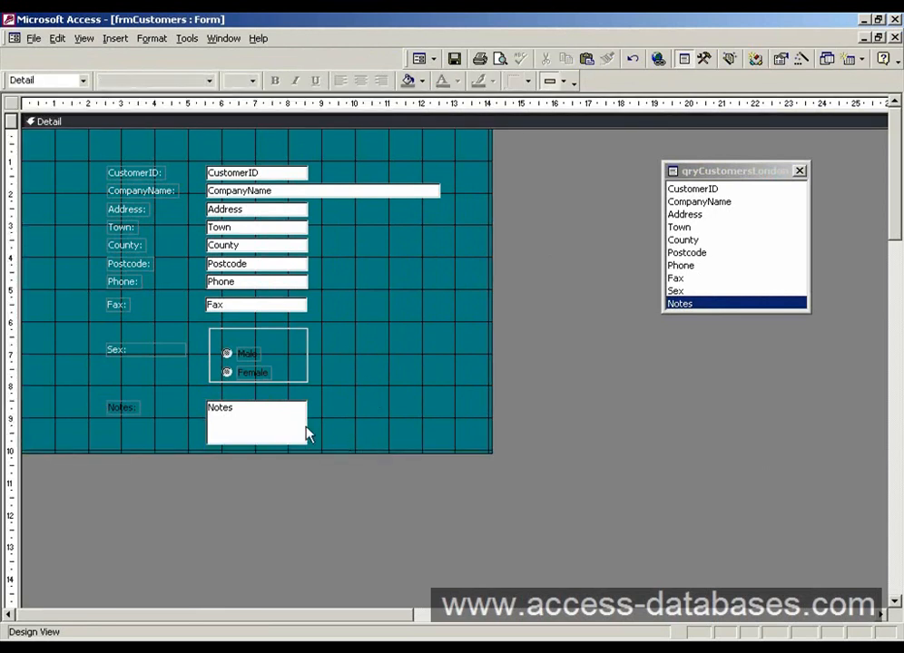
- Widen the Notes box and bring up formatting options for its label
left_click(256, 425)
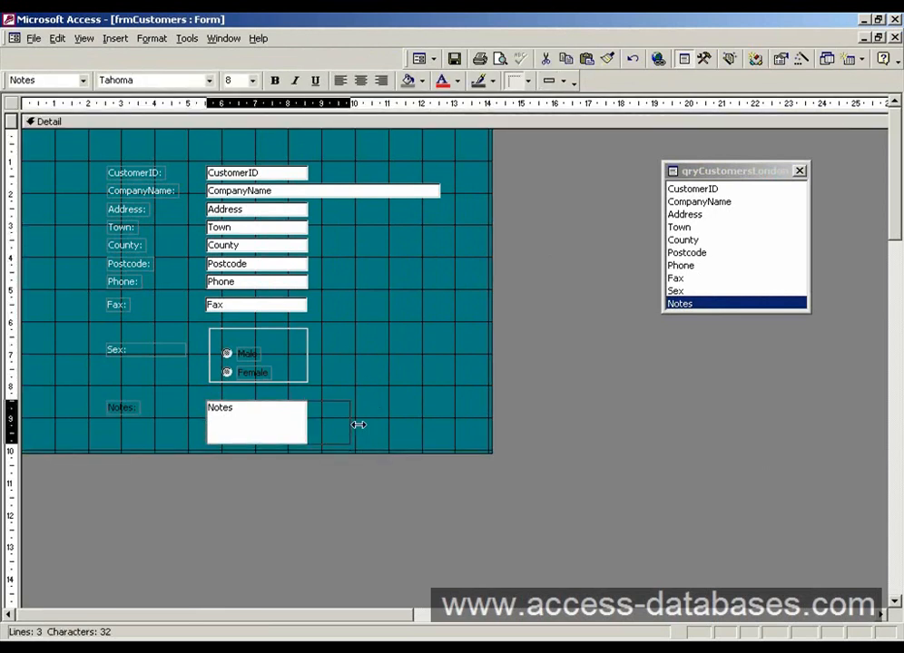
left_click_drag(360, 425, 407, 432)
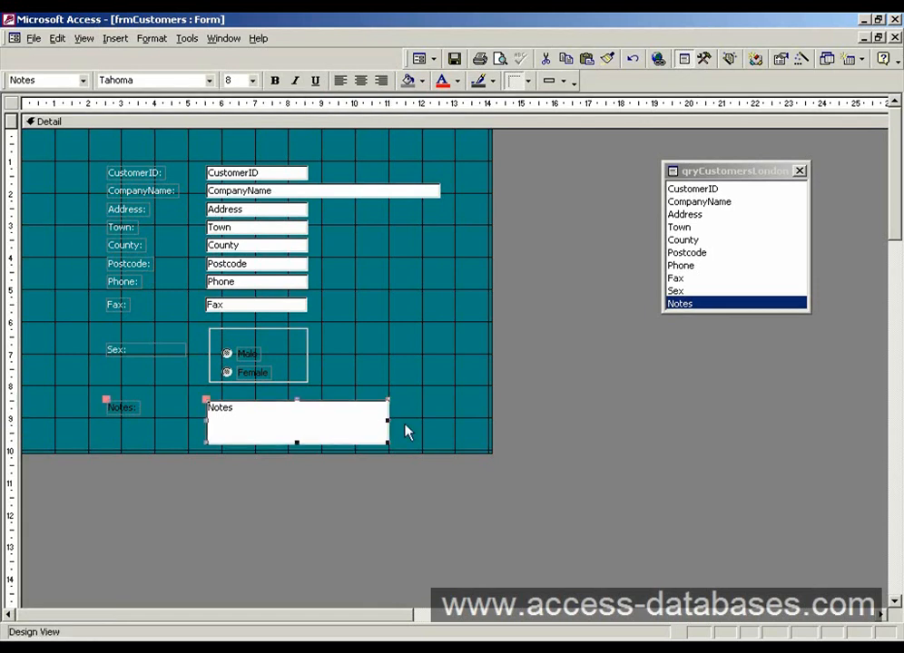
left_click(120, 407)
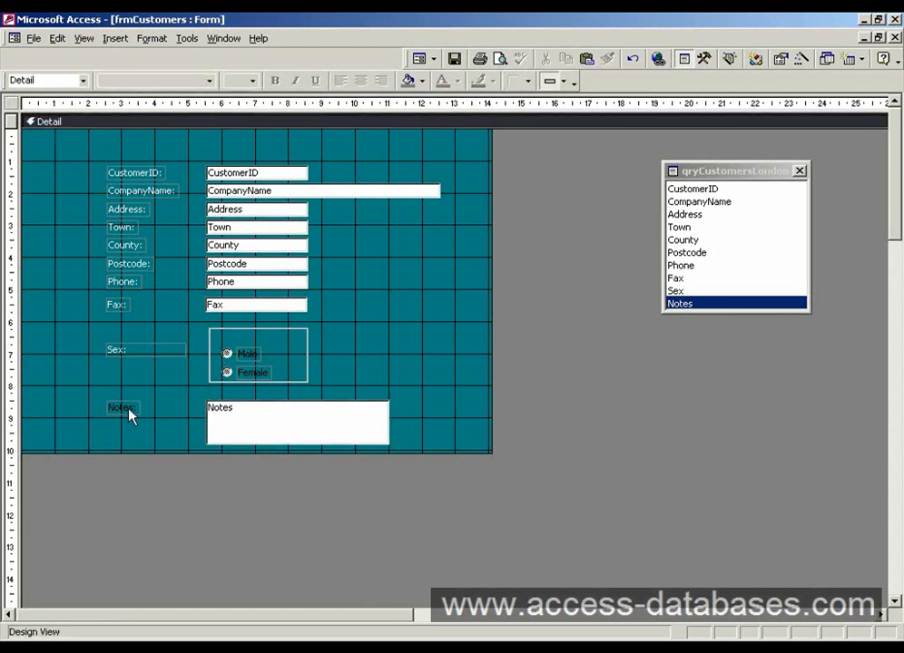
right_click(120, 407)
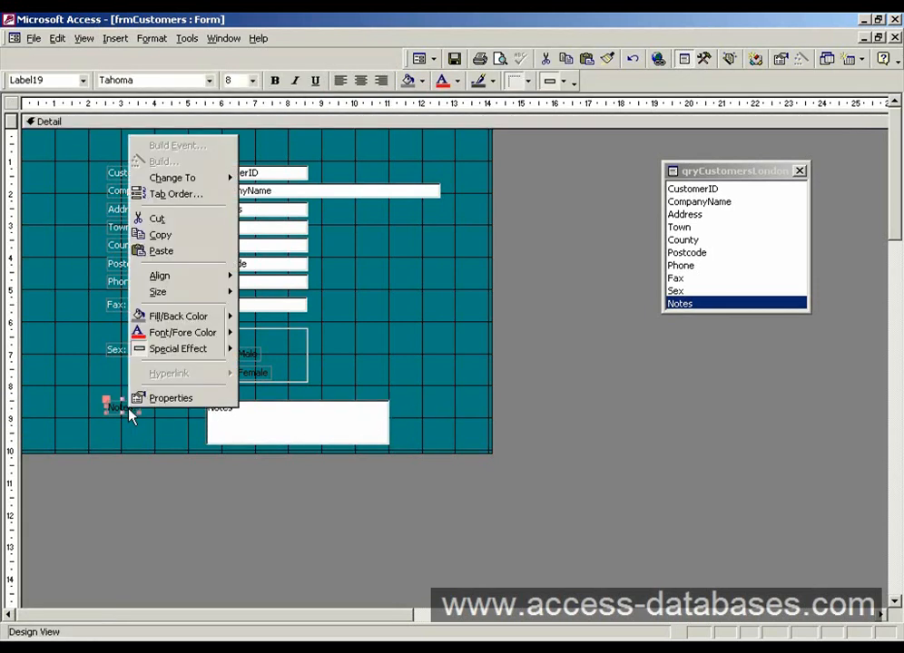
mouse_move(135, 414)
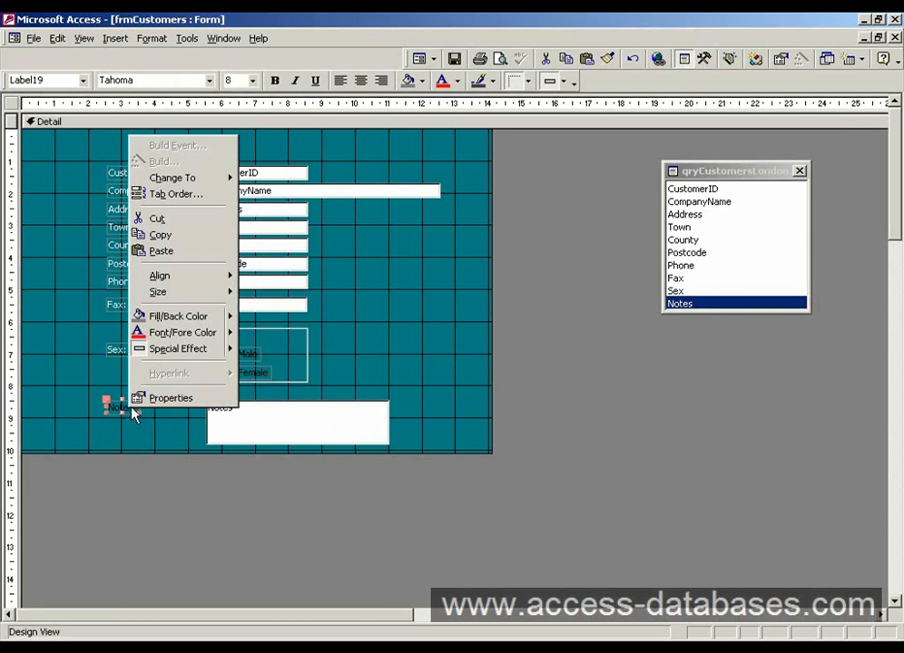
mouse_move(182, 332)
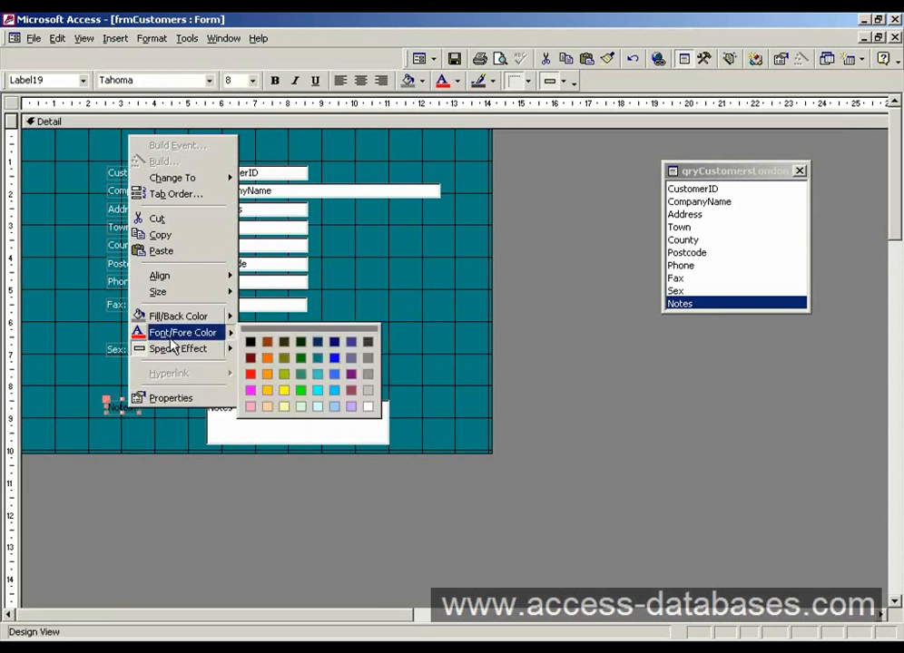
mouse_move(361, 407)
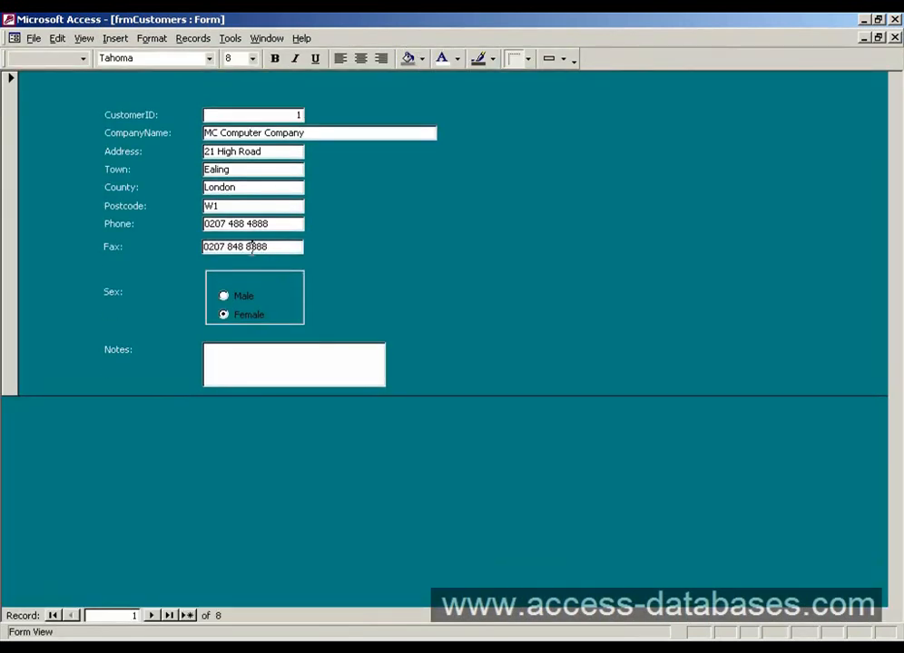
- Enter 'This is our first record' in the first customer's Notes box
left_click(291, 363)
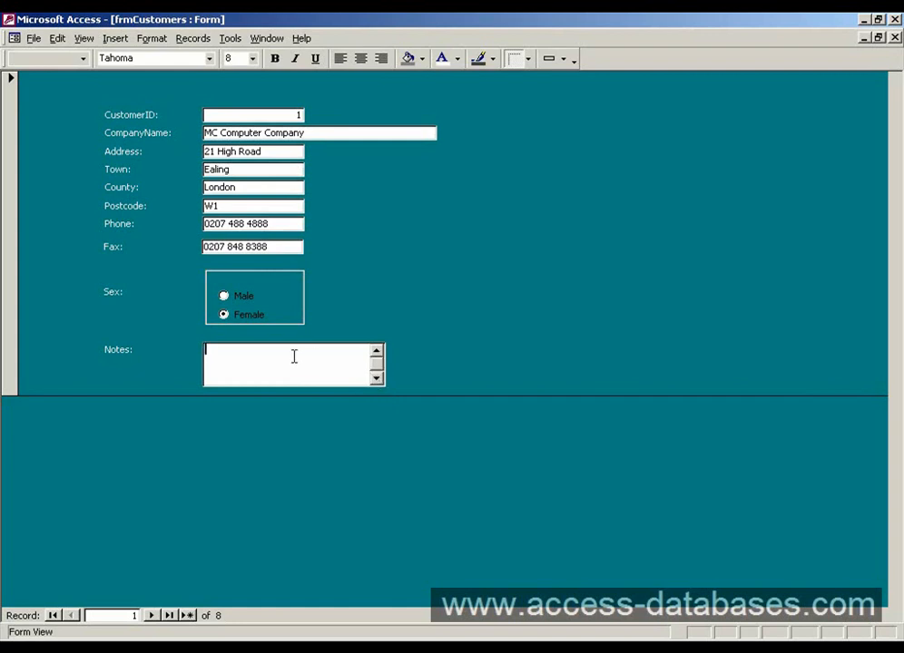
left_click(252, 247)
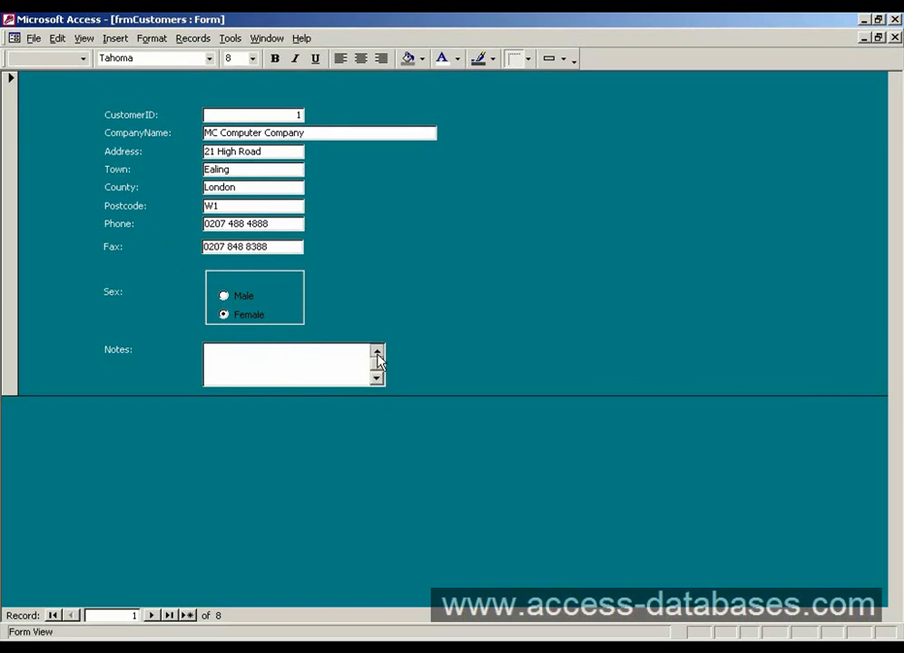
left_click(281, 363)
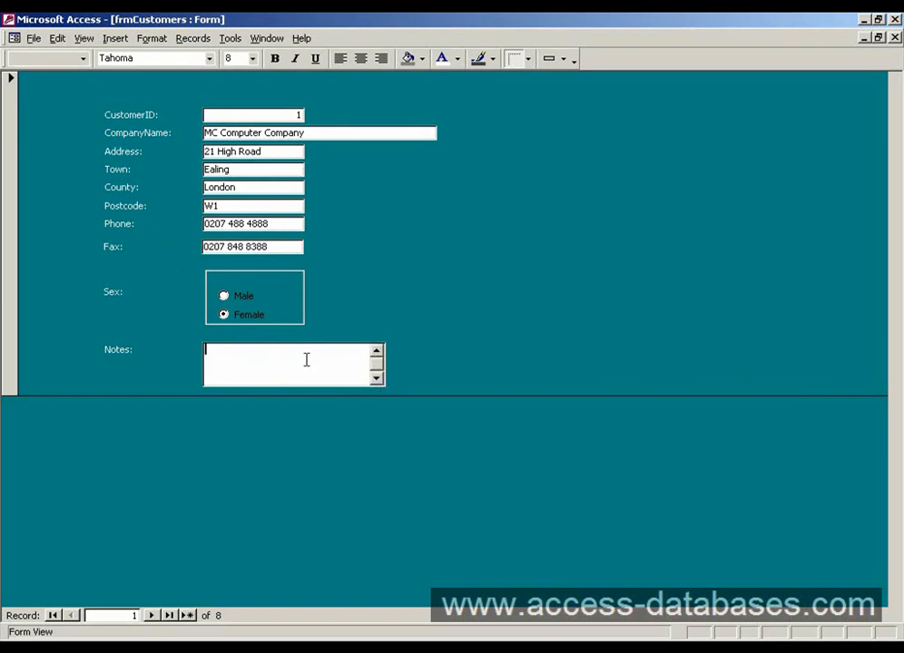
type("This")
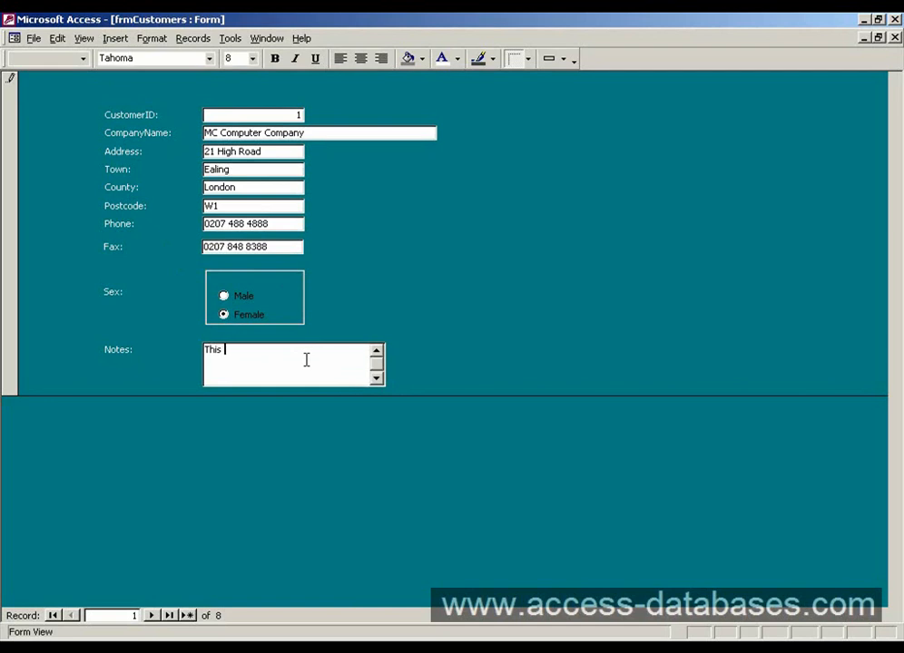
type("is our fir")
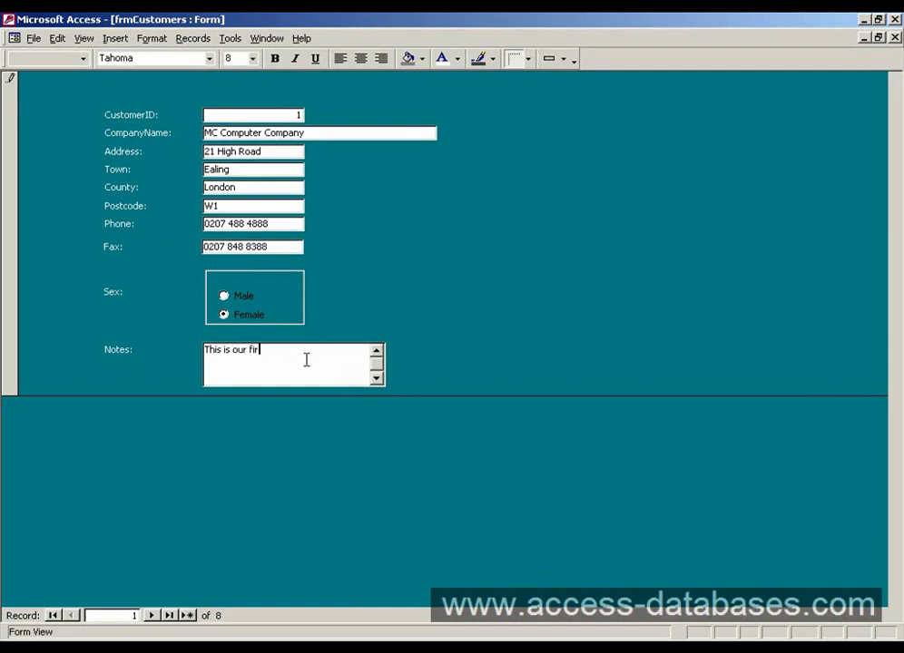
type("st record")
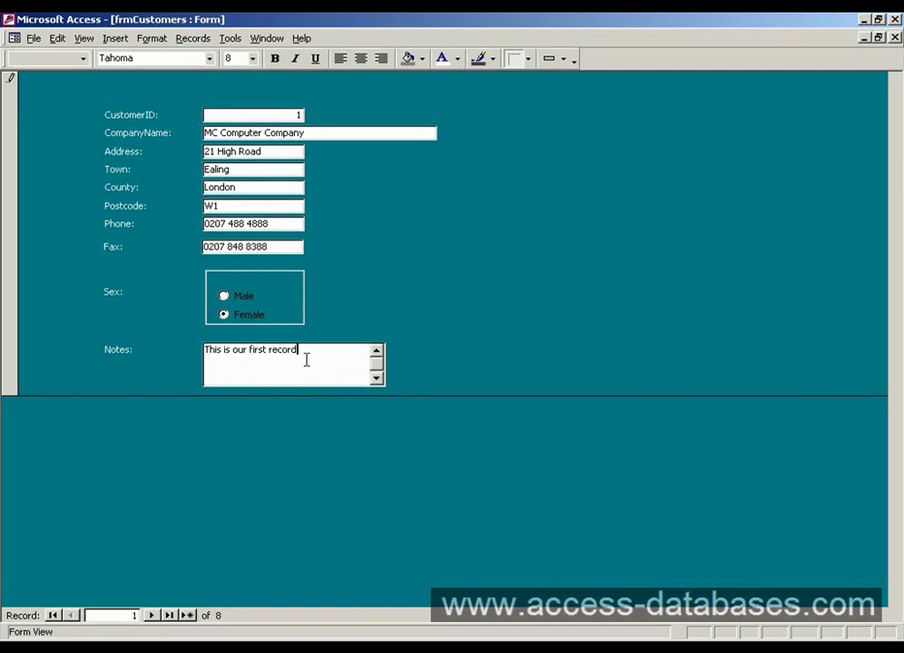
mouse_move(318, 352)
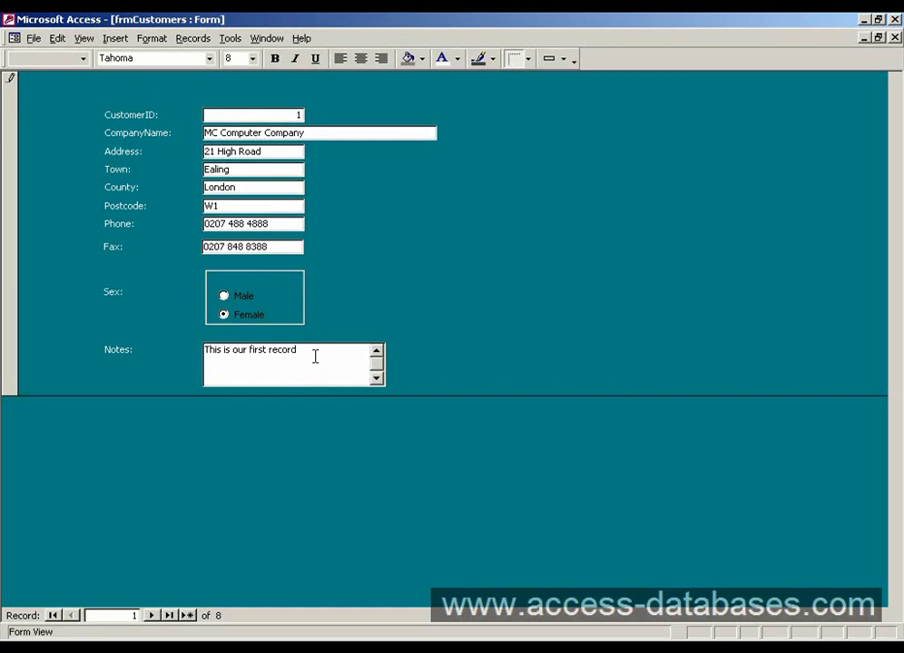
- Repeat 'This is our first record' on further lines, then move to the Postcode field
double_click(283, 348)
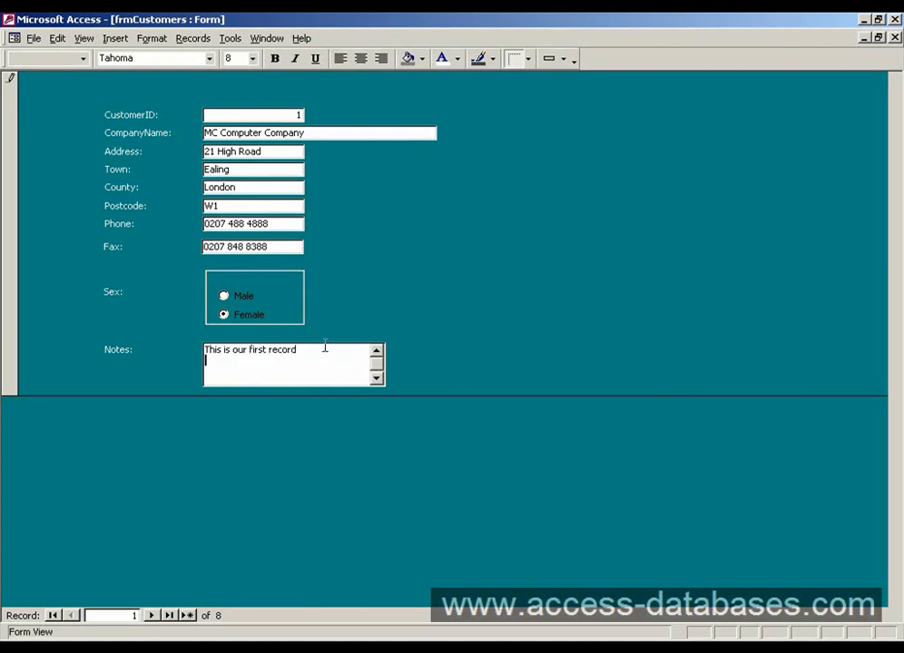
type("This is our first record")
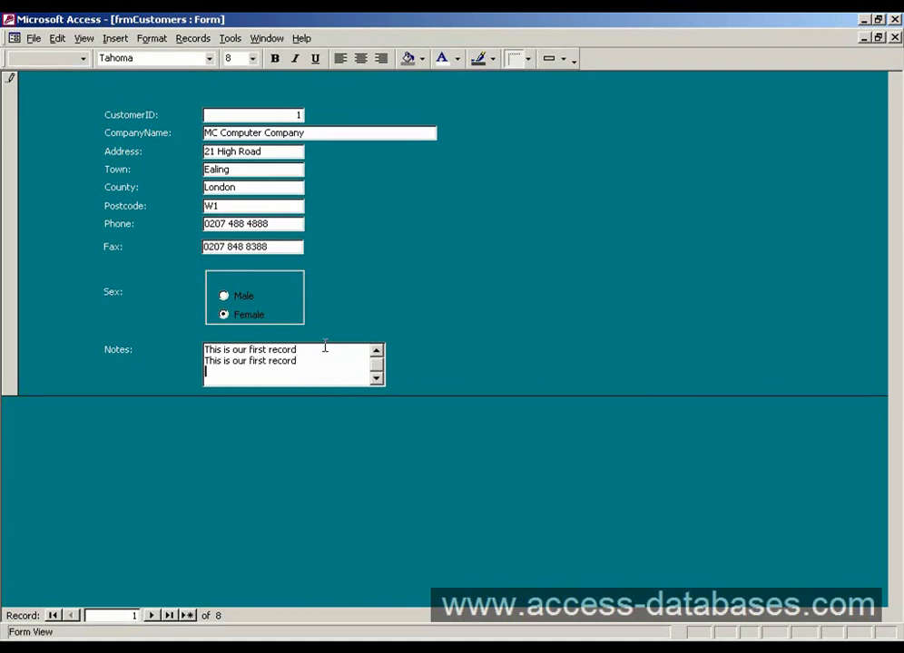
type("This is our first record")
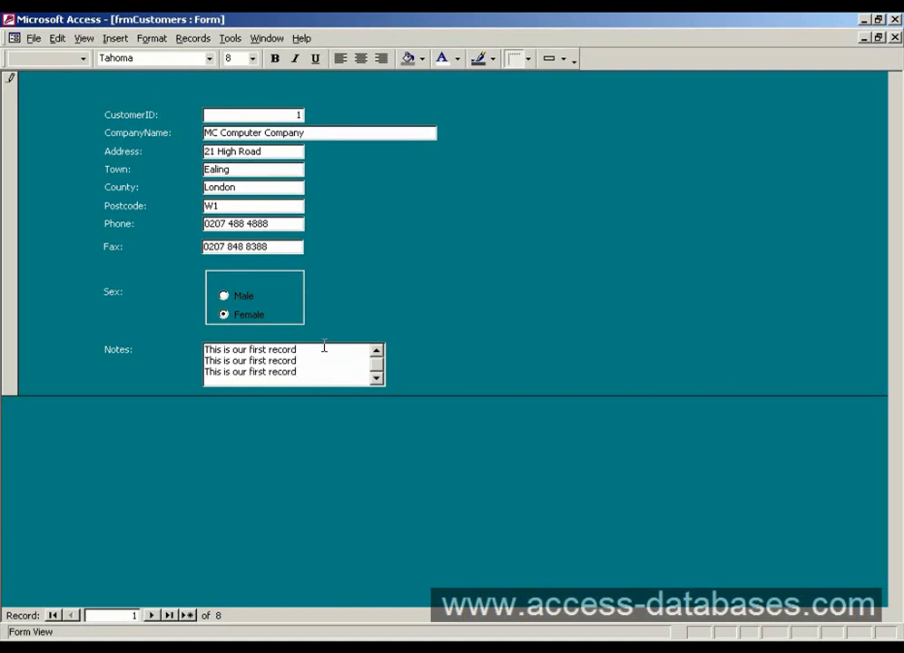
left_click(378, 351)
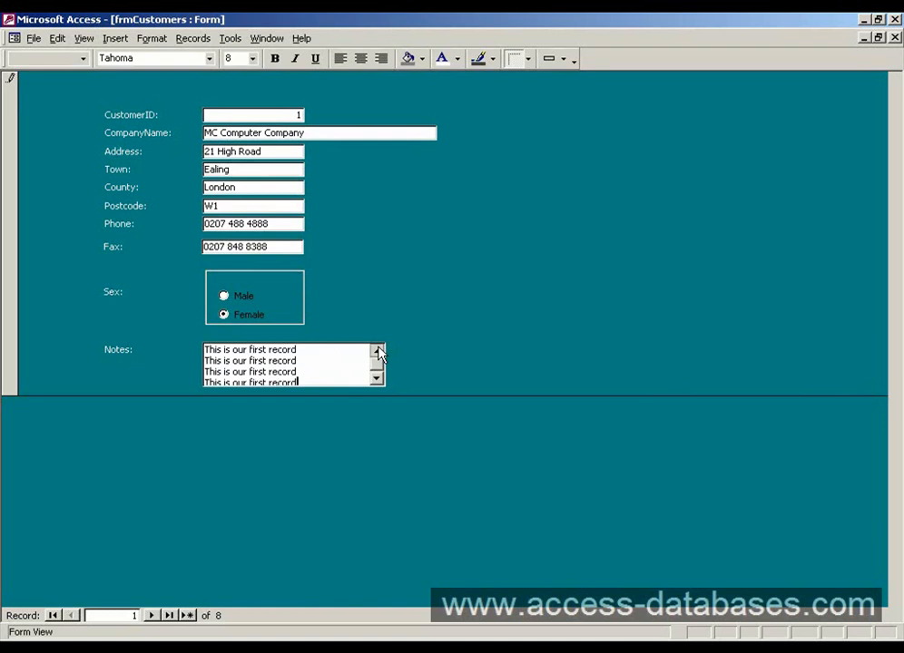
left_click(377, 375)
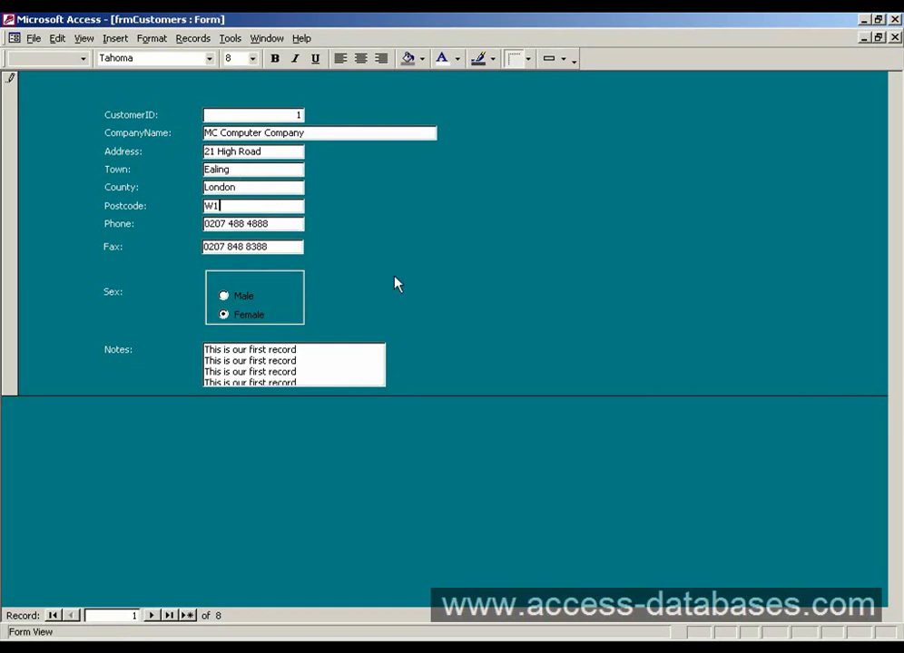
- Switch the first customer's Sex option to Male and scroll the Notes box to its lower lines
left_click(225, 298)
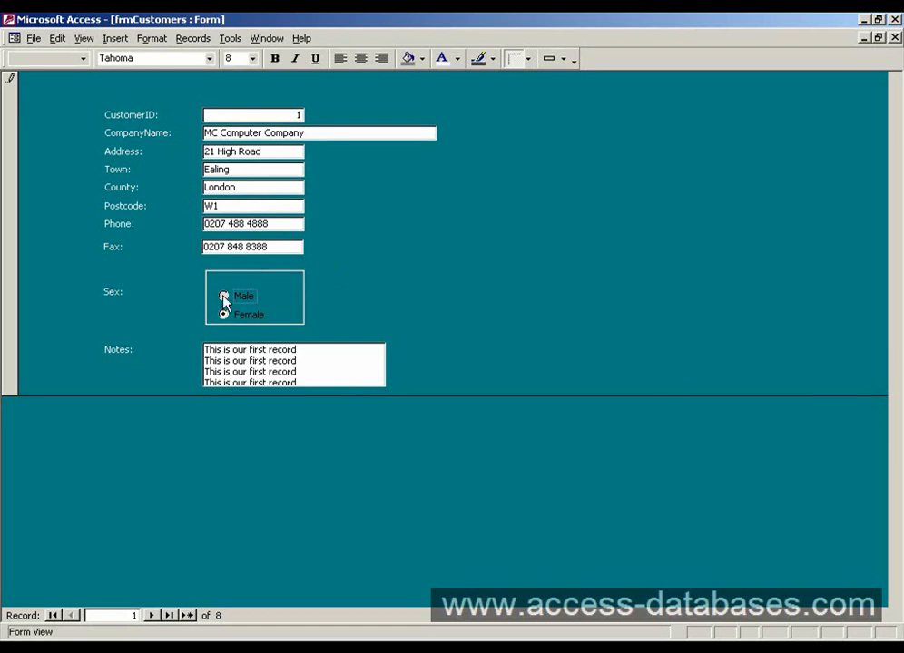
left_click(225, 314)
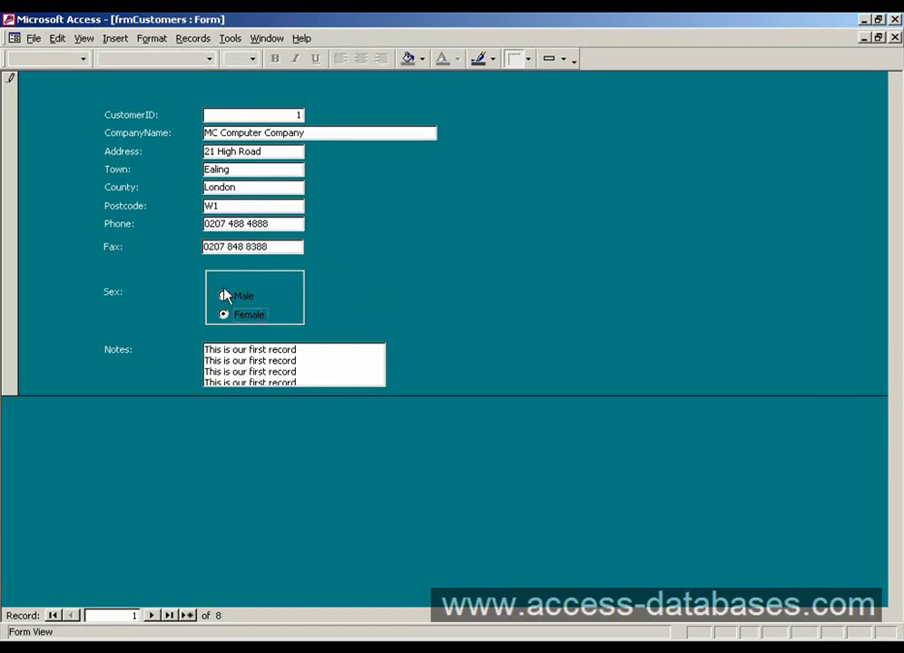
left_click(223, 295)
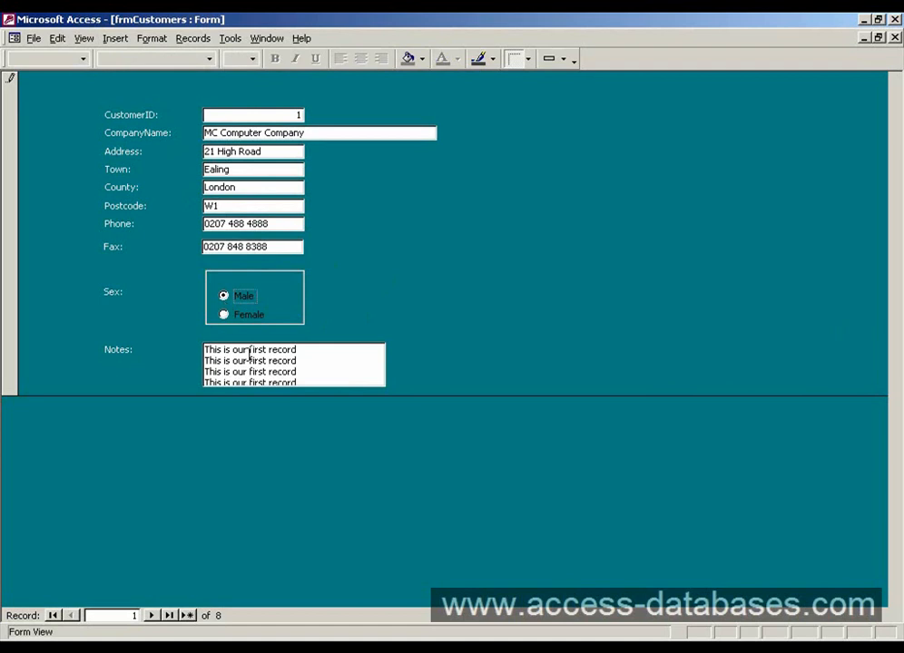
left_click(291, 363)
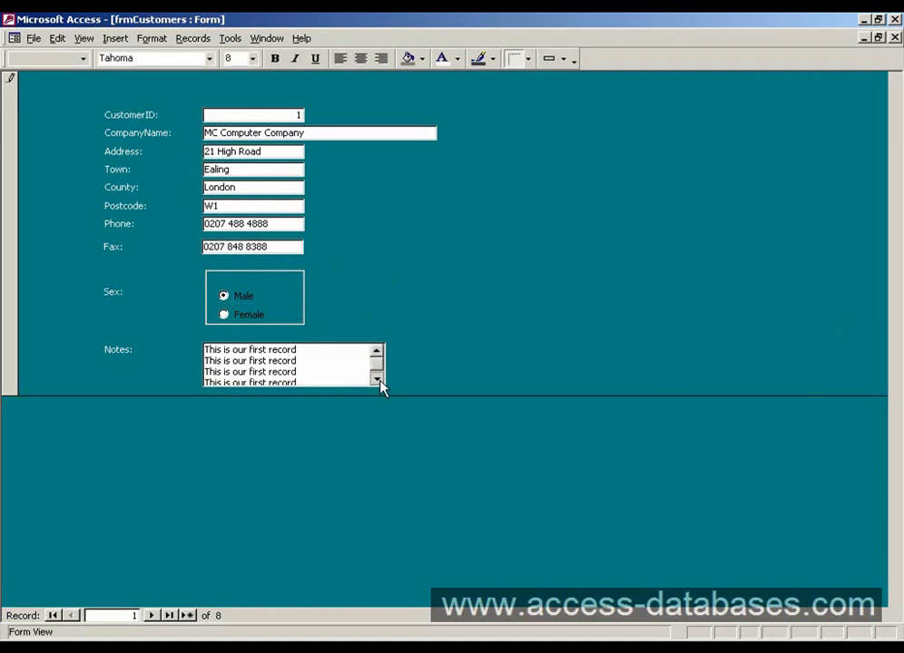